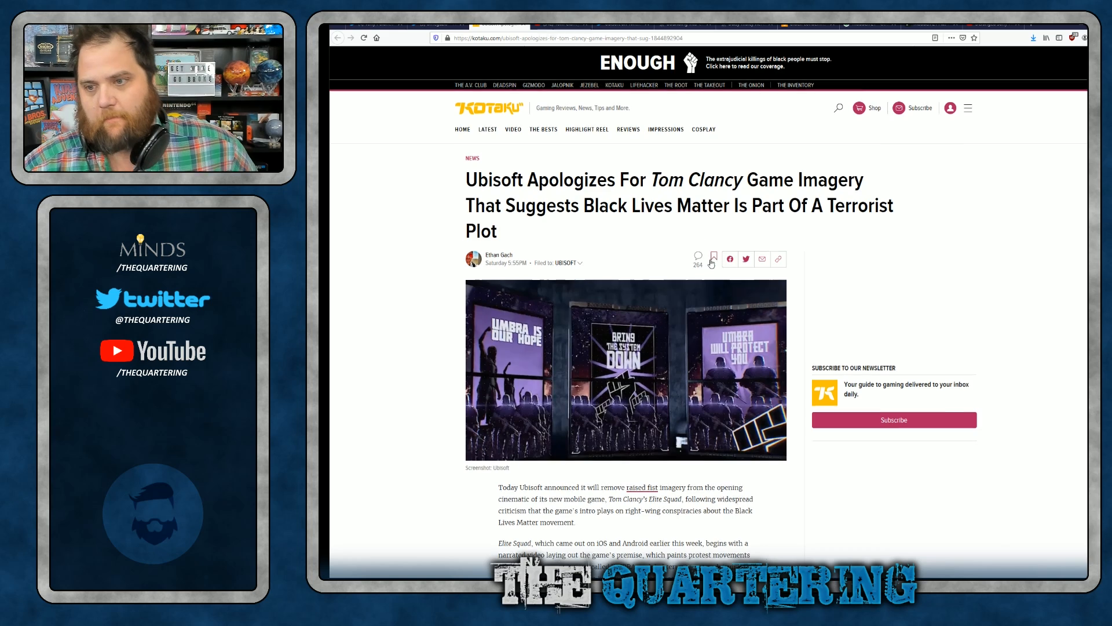
Highlight the Kotaku article's opening sentence about removing the raised-fist imagery.
scroll(down, 3)
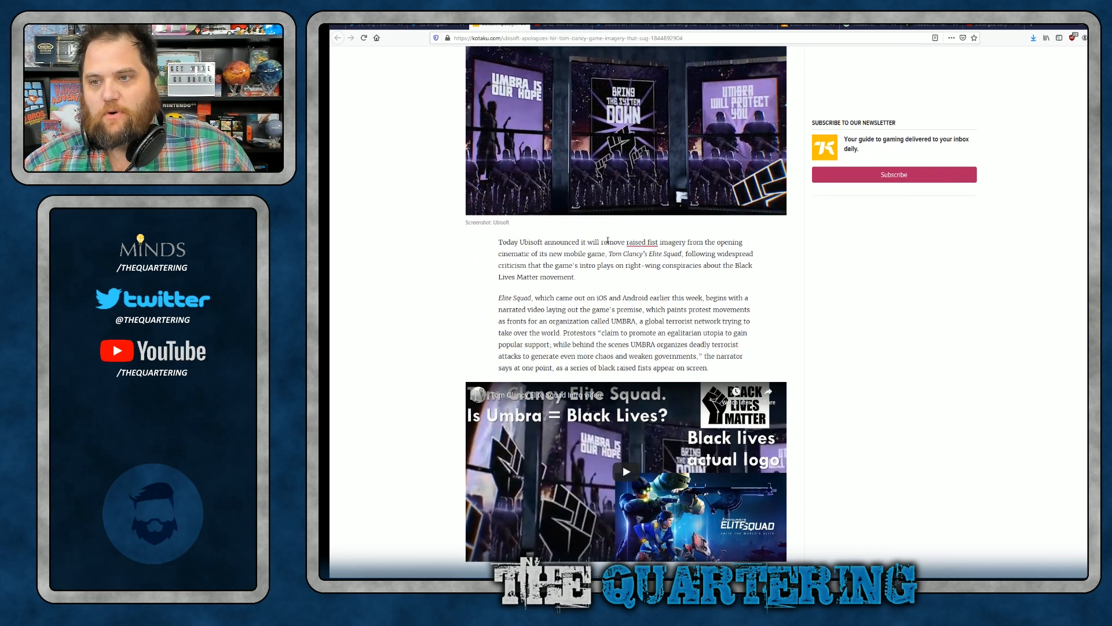
mouse_move(641, 247)
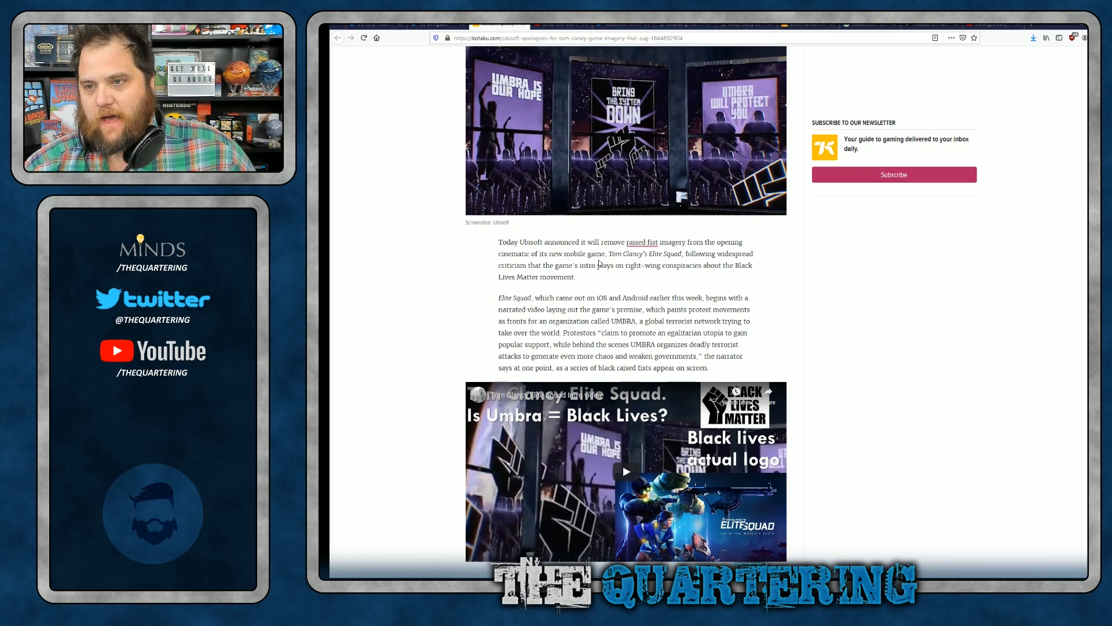
drag(499, 243, 604, 253)
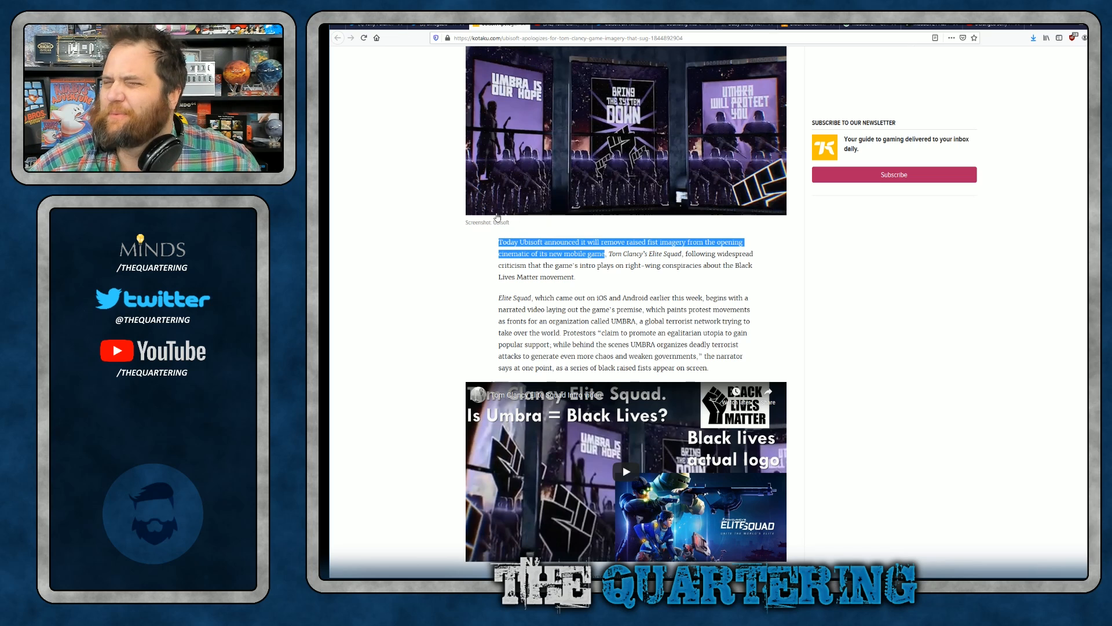
mouse_move(692, 224)
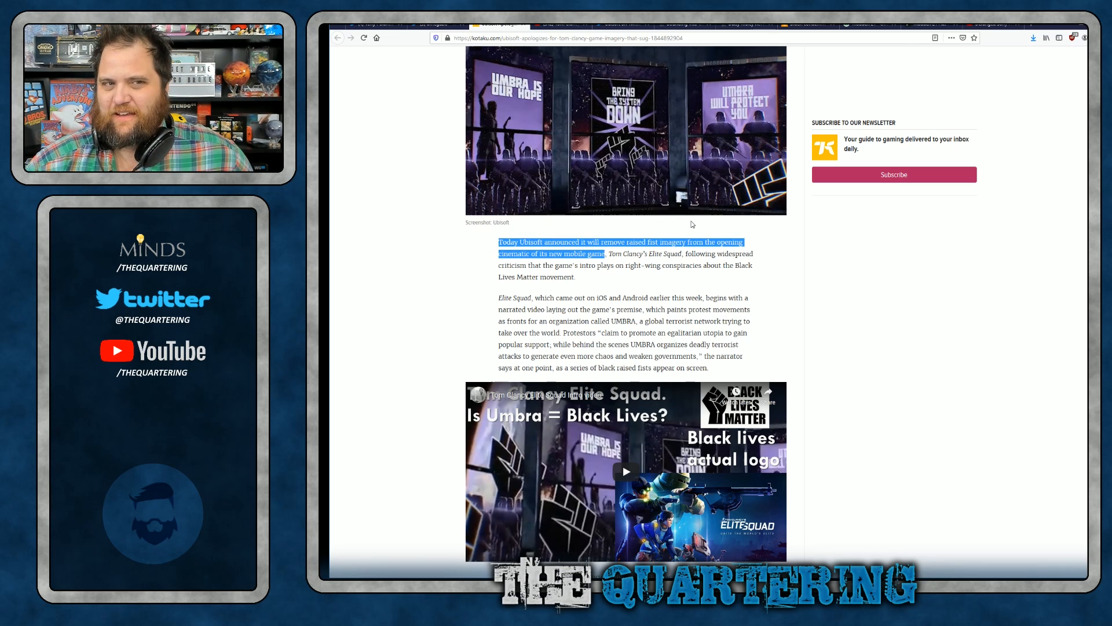
mouse_move(681, 212)
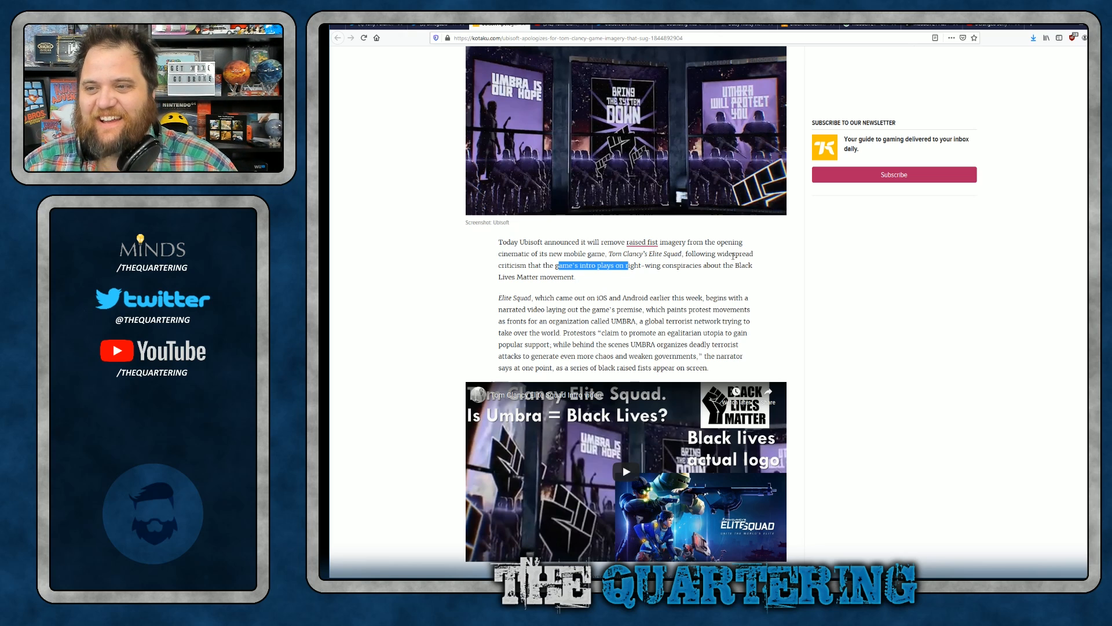
scroll(down, 3)
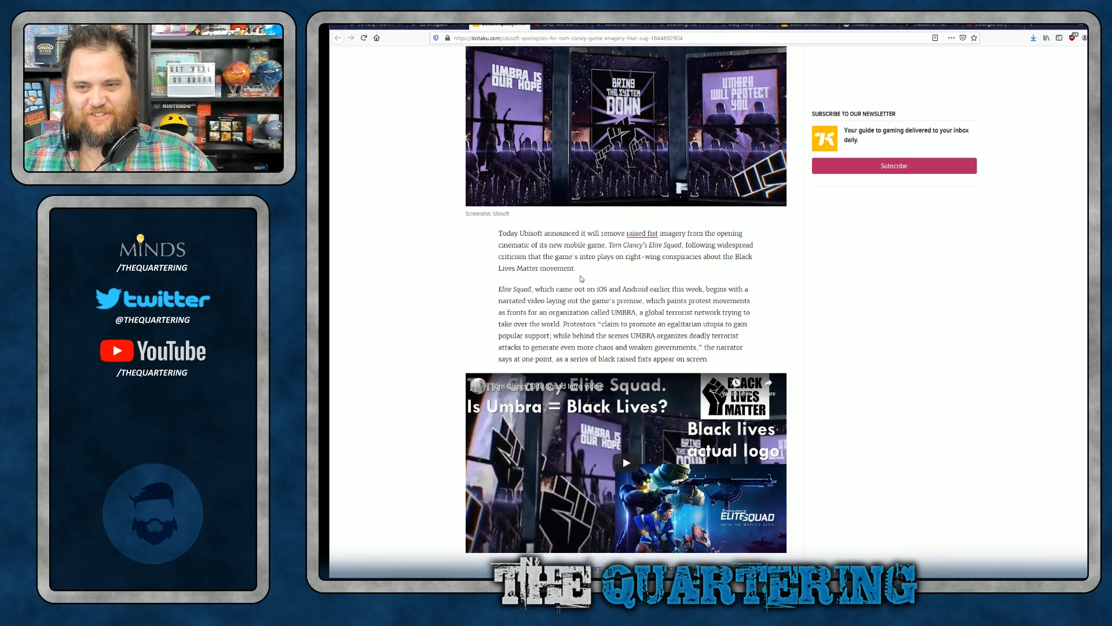
scroll(down, 3)
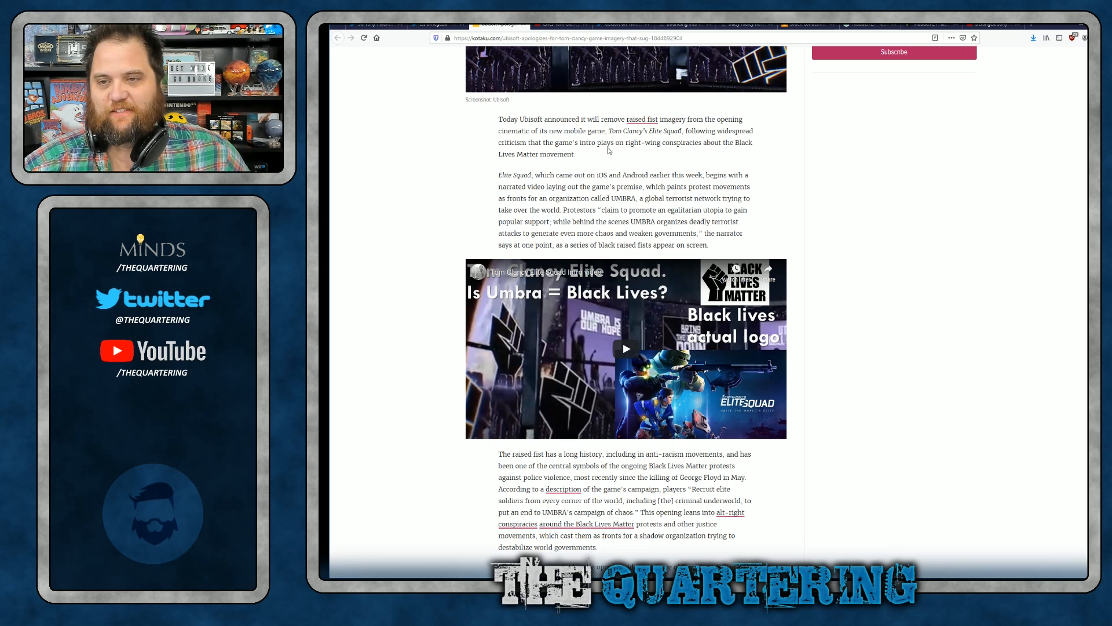
Highlight the Elite Squad paragraph through the narrated video and UMBRA sentences.
drag(498, 175, 569, 174)
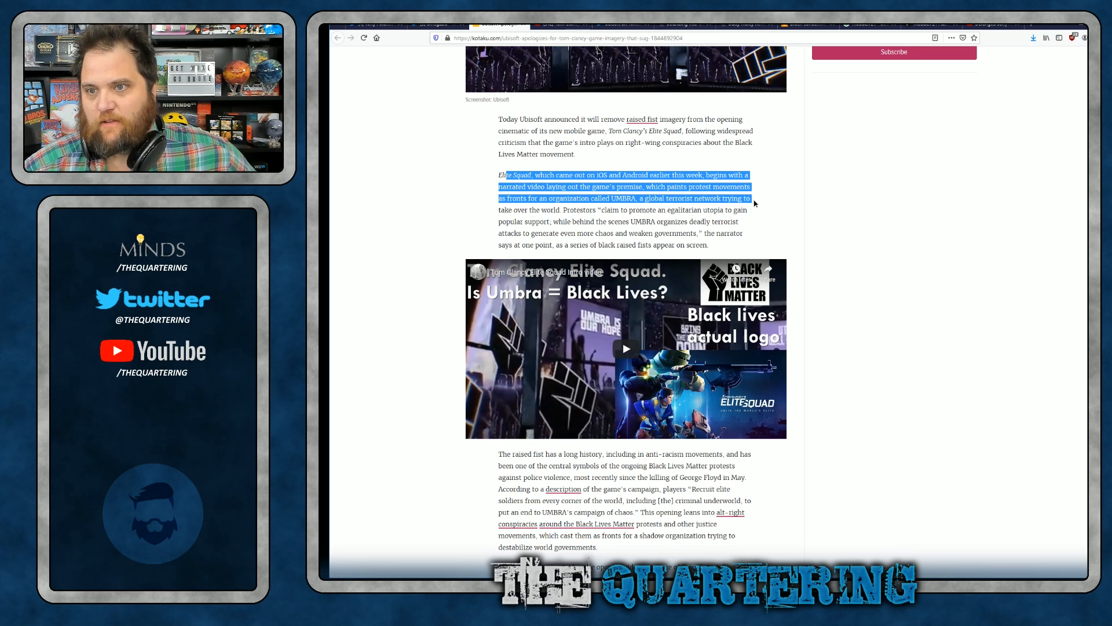
drag(754, 204, 752, 210)
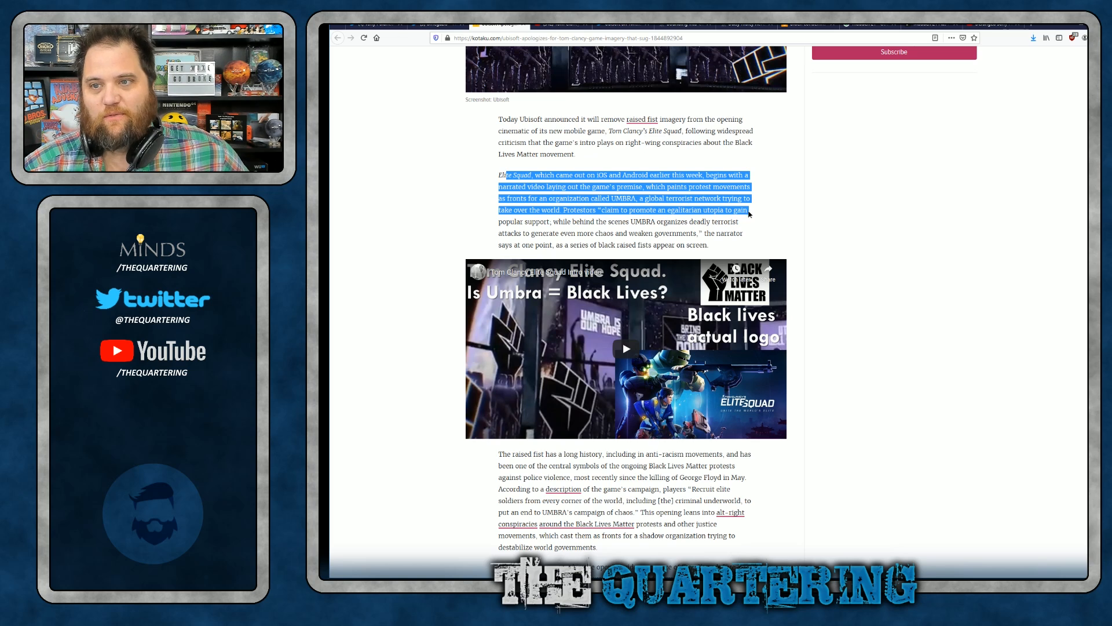
drag(748, 209, 744, 222)
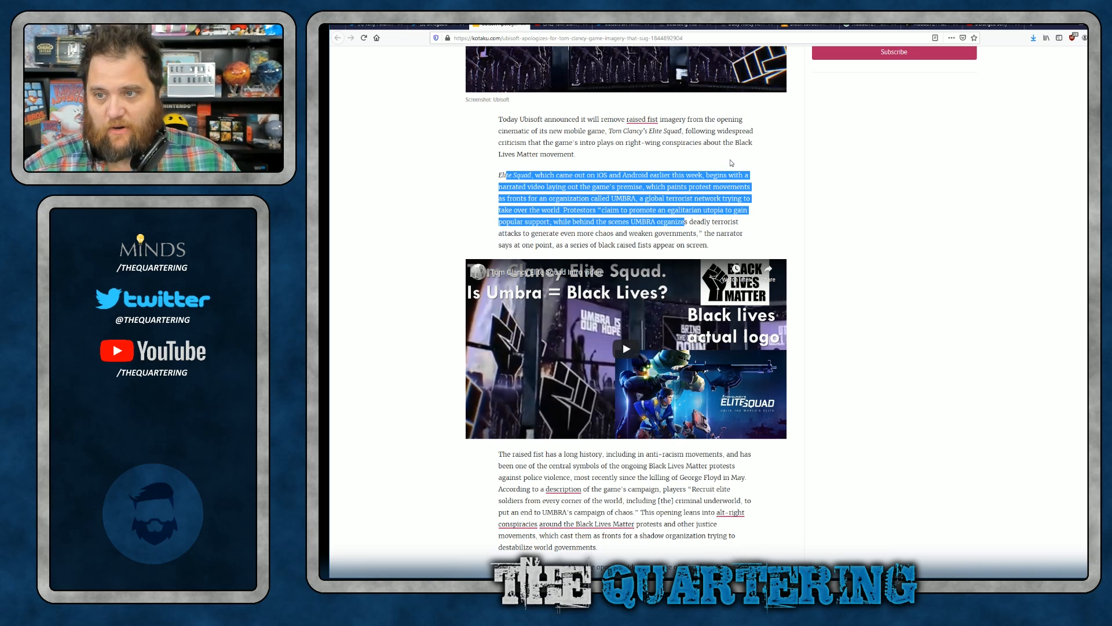
click(626, 348)
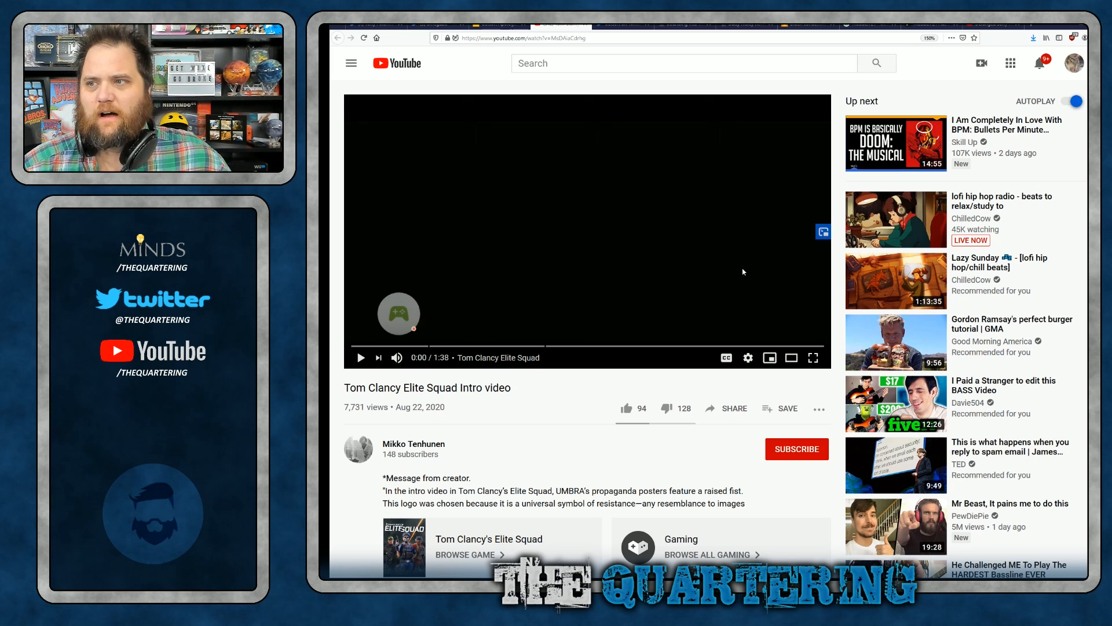
mouse_move(762, 263)
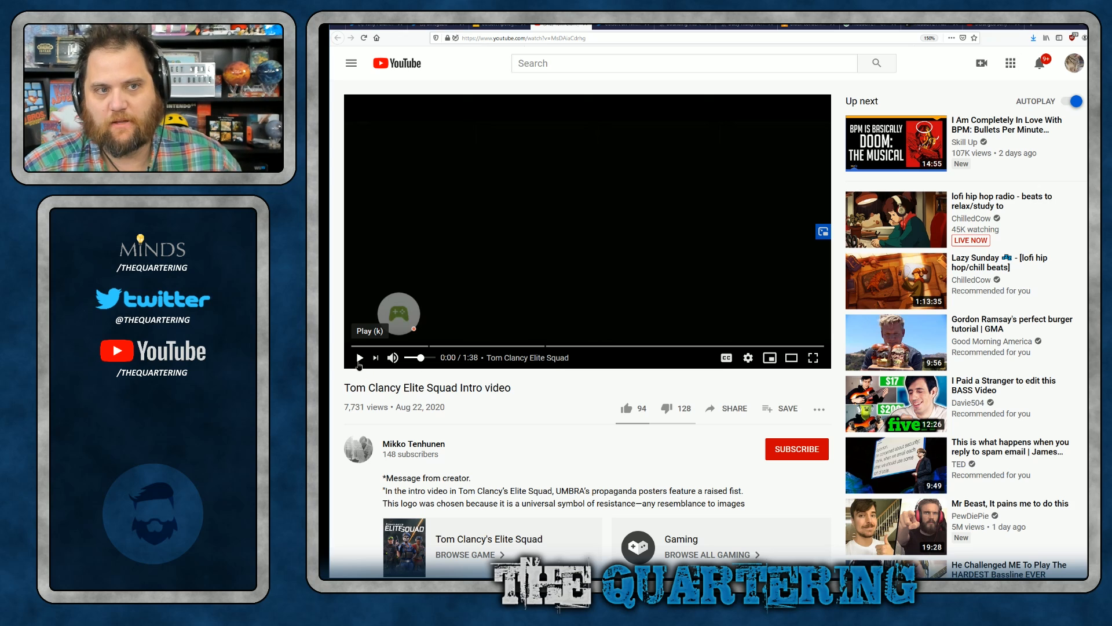
click(360, 357)
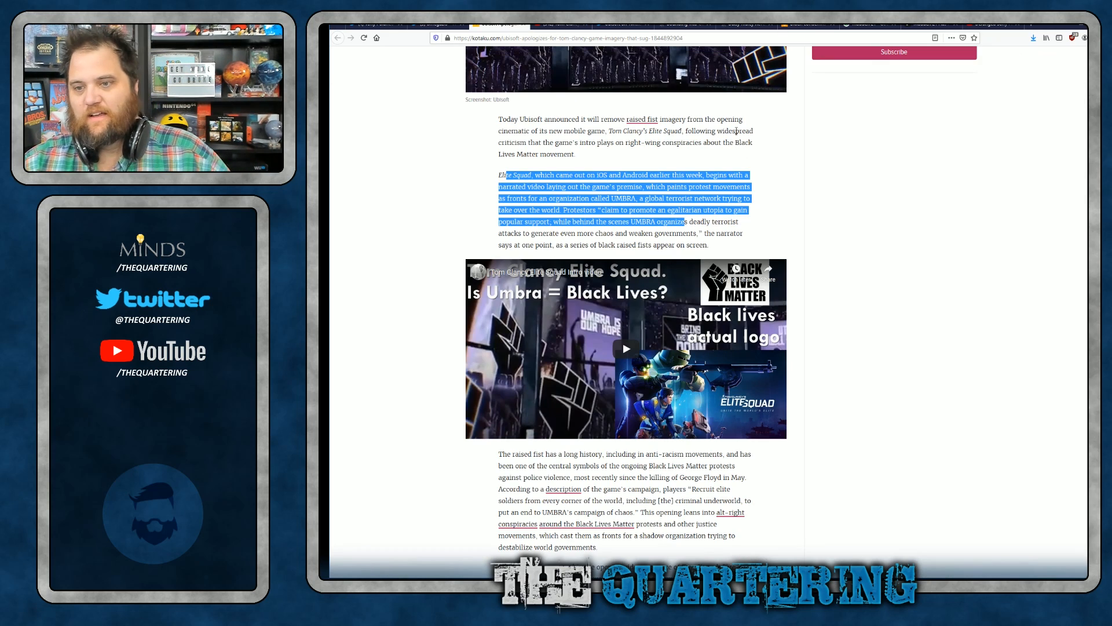
scroll(down, 3)
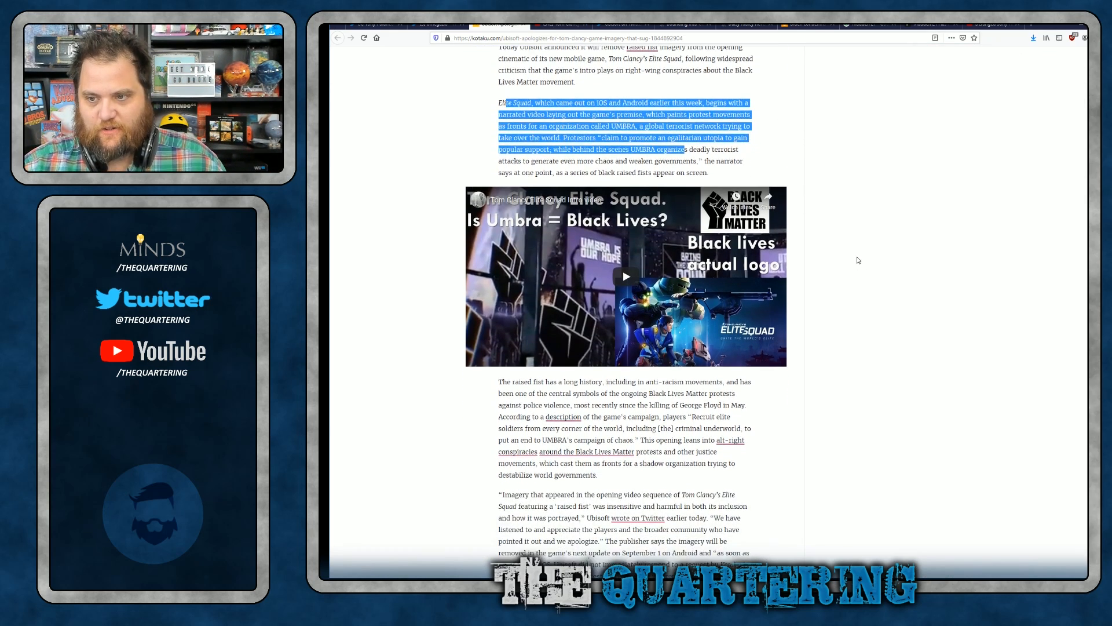
scroll(down, 3)
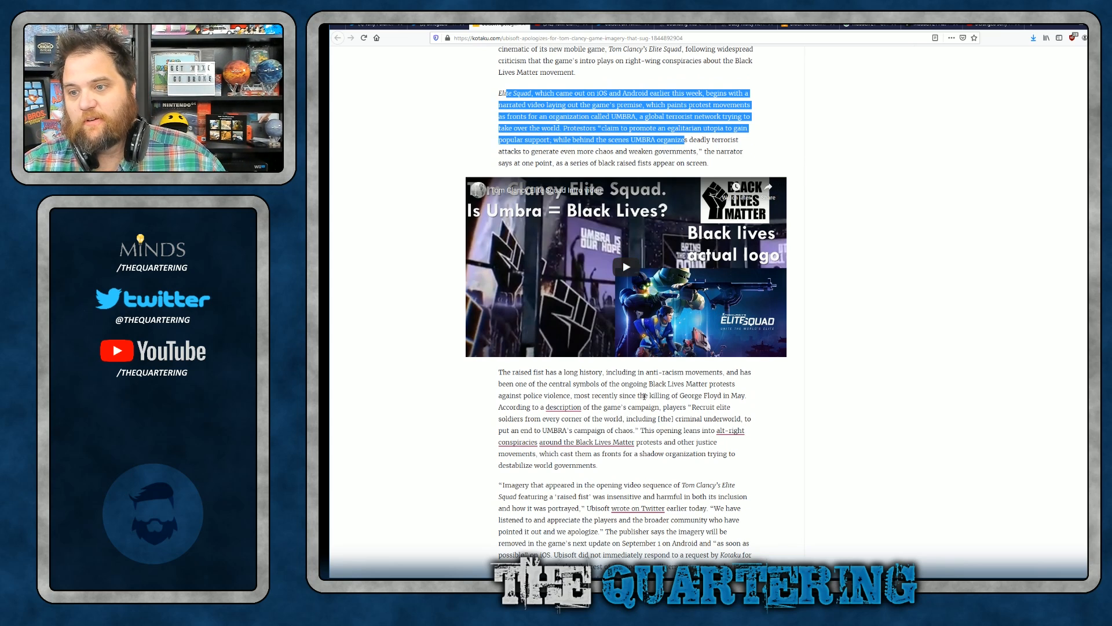
drag(659, 384, 737, 395)
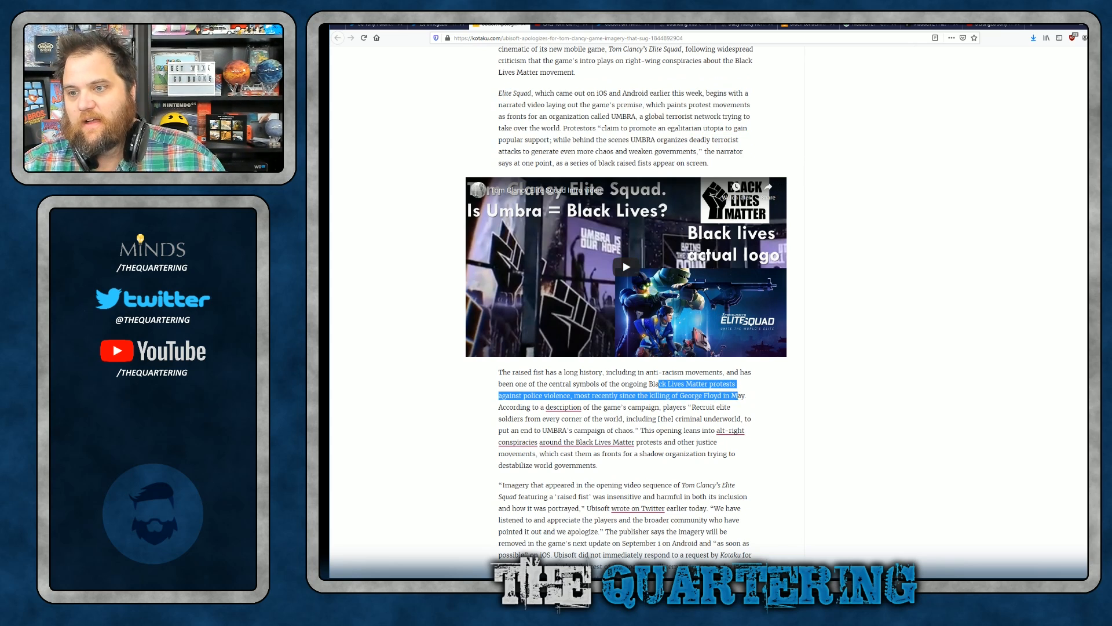
click(879, 422)
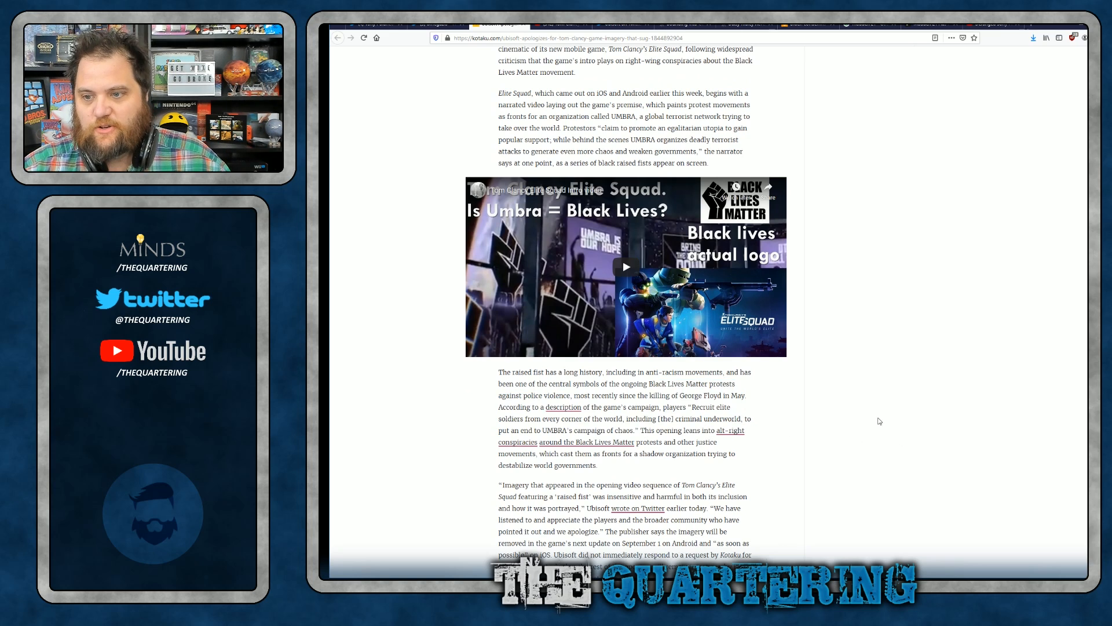
scroll(down, 3)
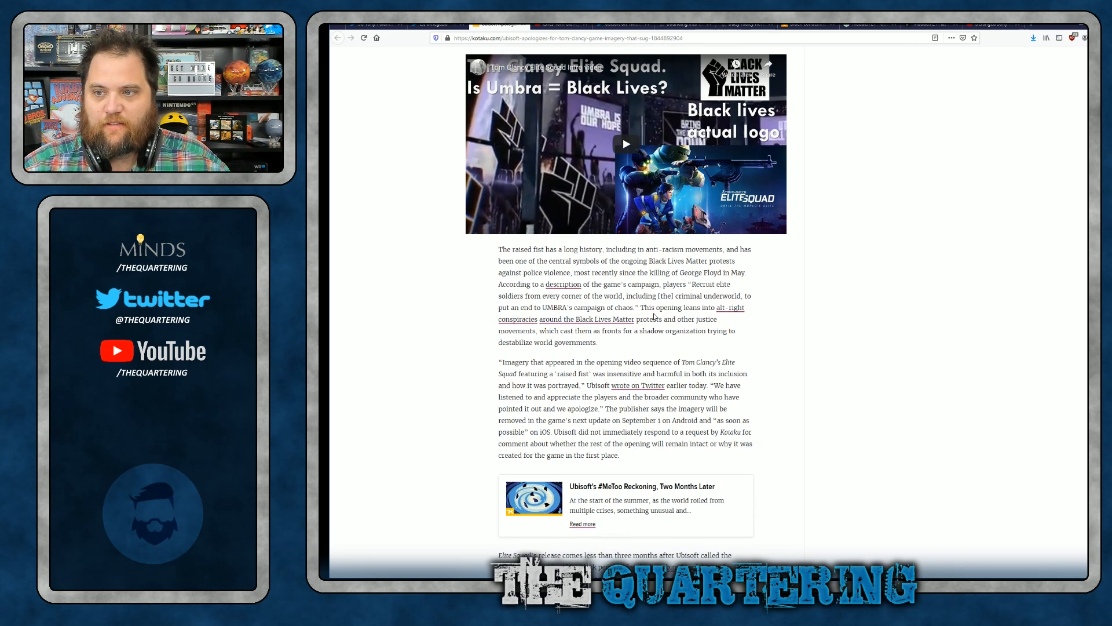
drag(653, 307, 692, 319)
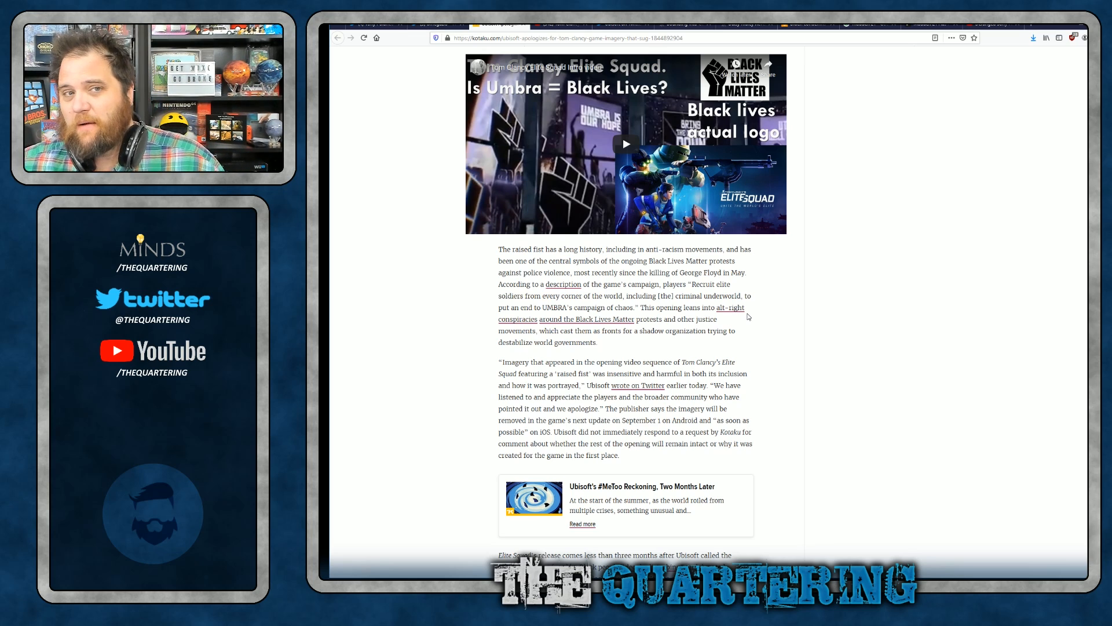
mouse_move(562, 213)
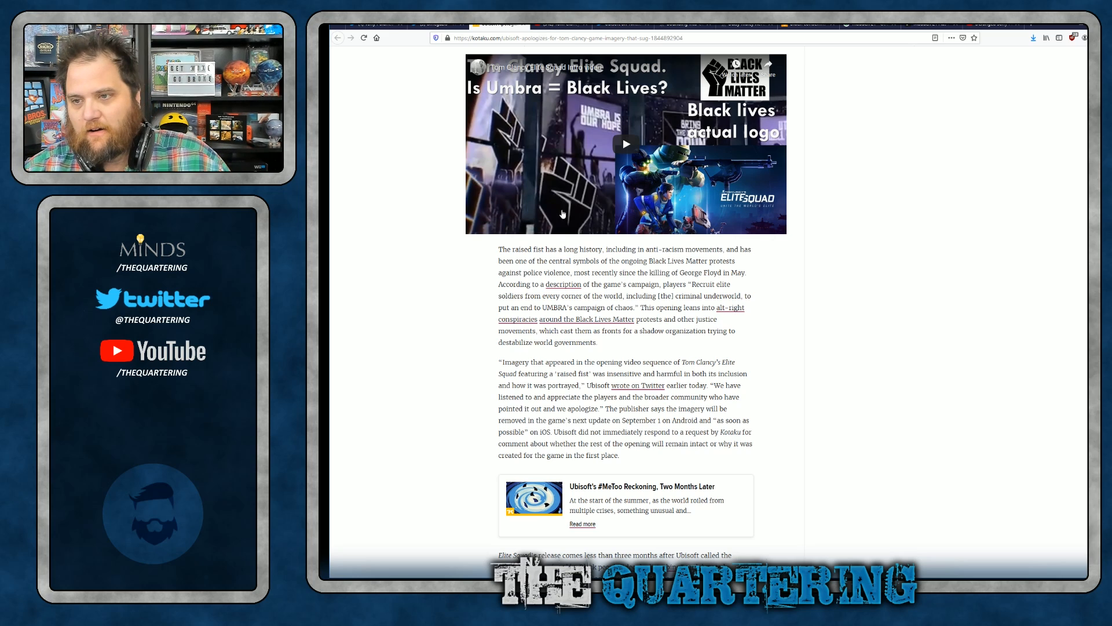
scroll(down, 3)
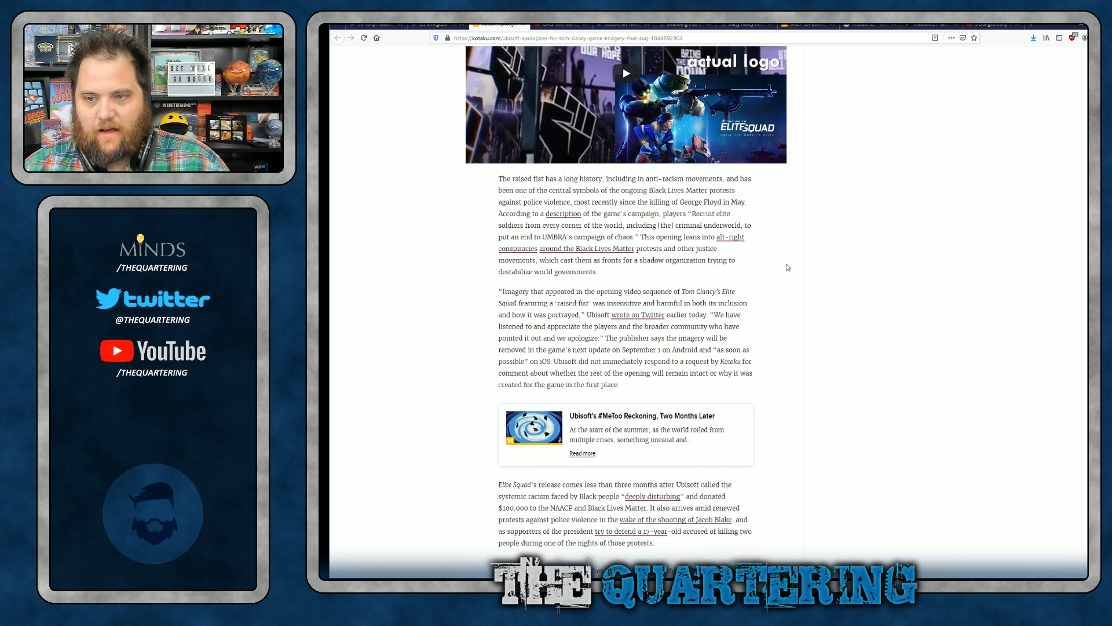
scroll(down, 3)
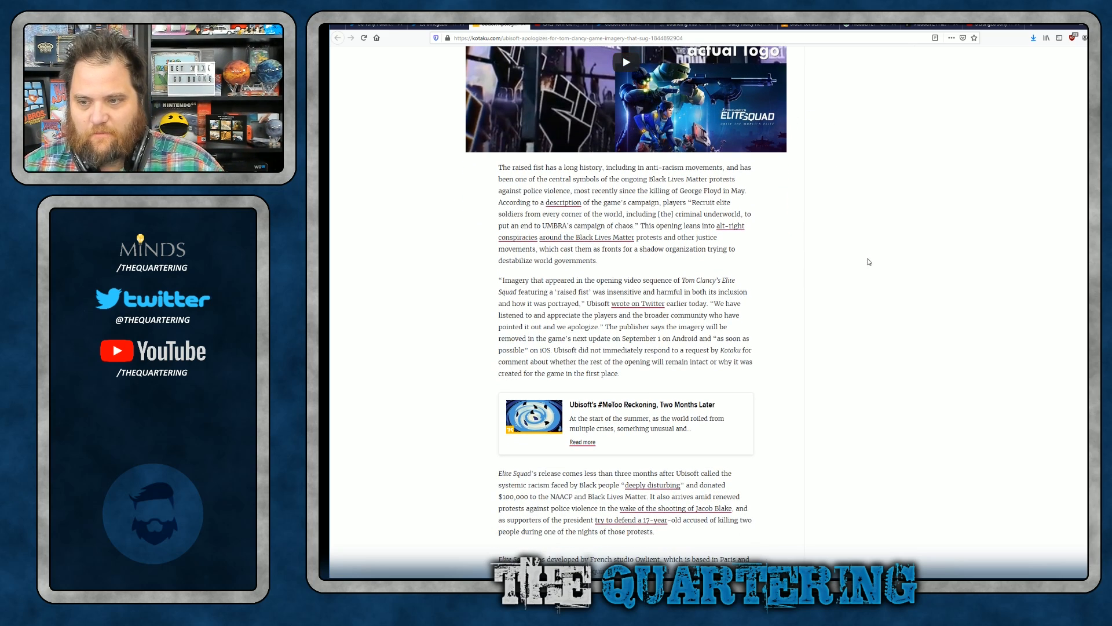
scroll(down, 3)
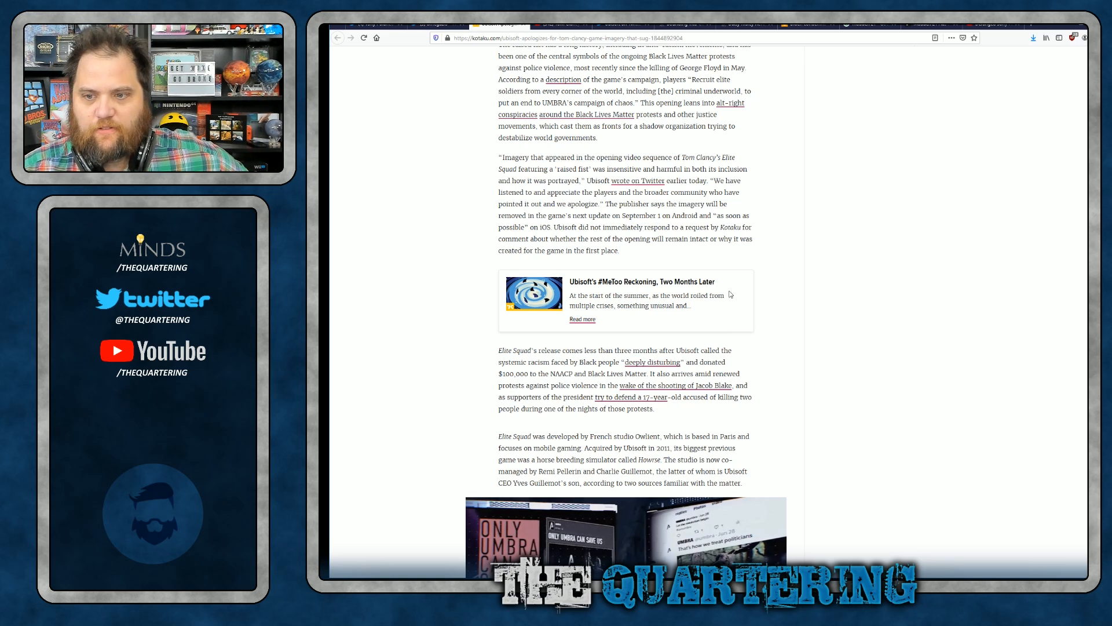
mouse_move(463, 437)
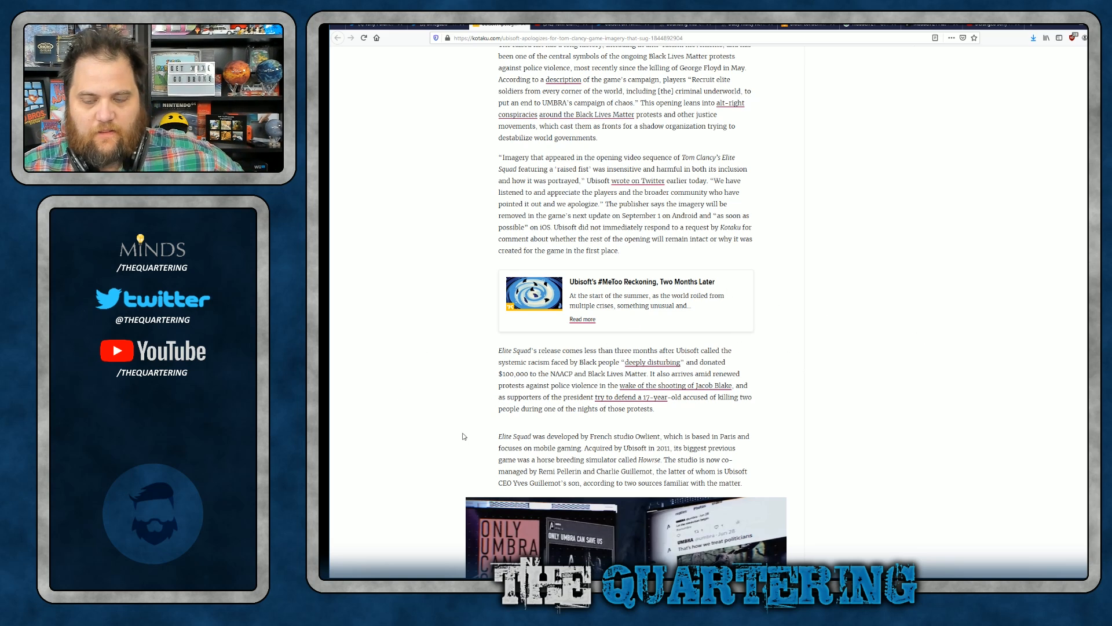
mouse_move(585, 437)
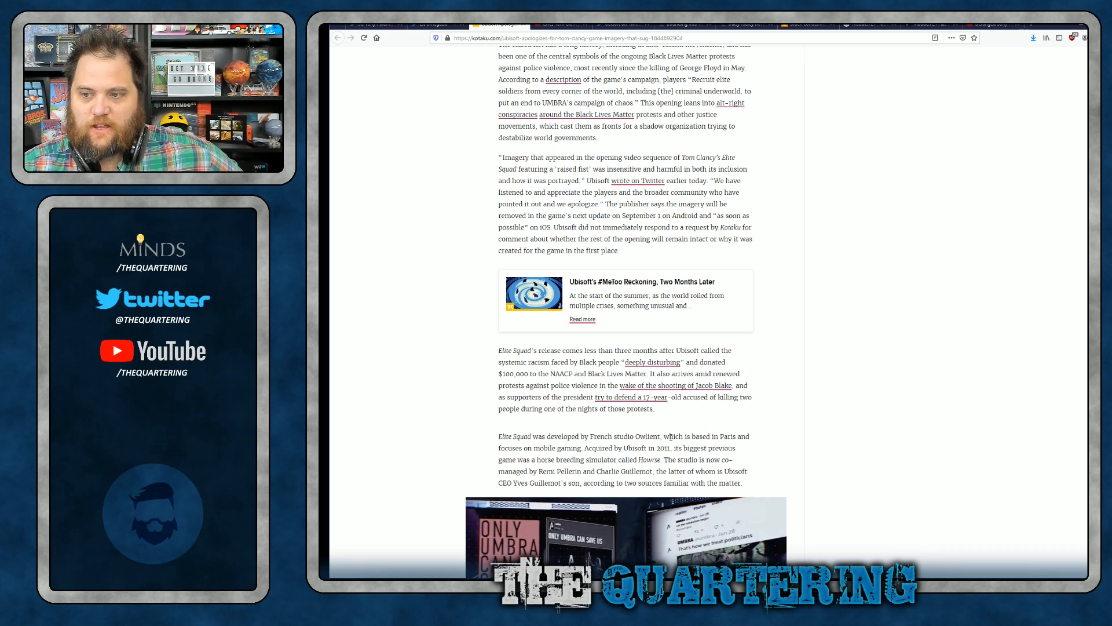
drag(665, 436, 738, 448)
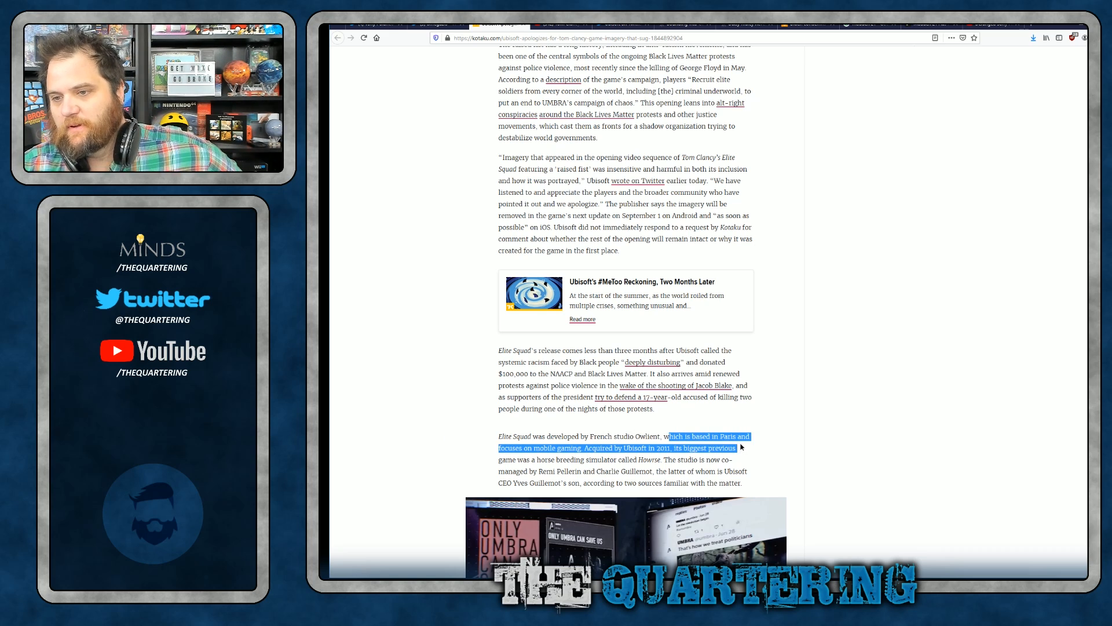
click(780, 438)
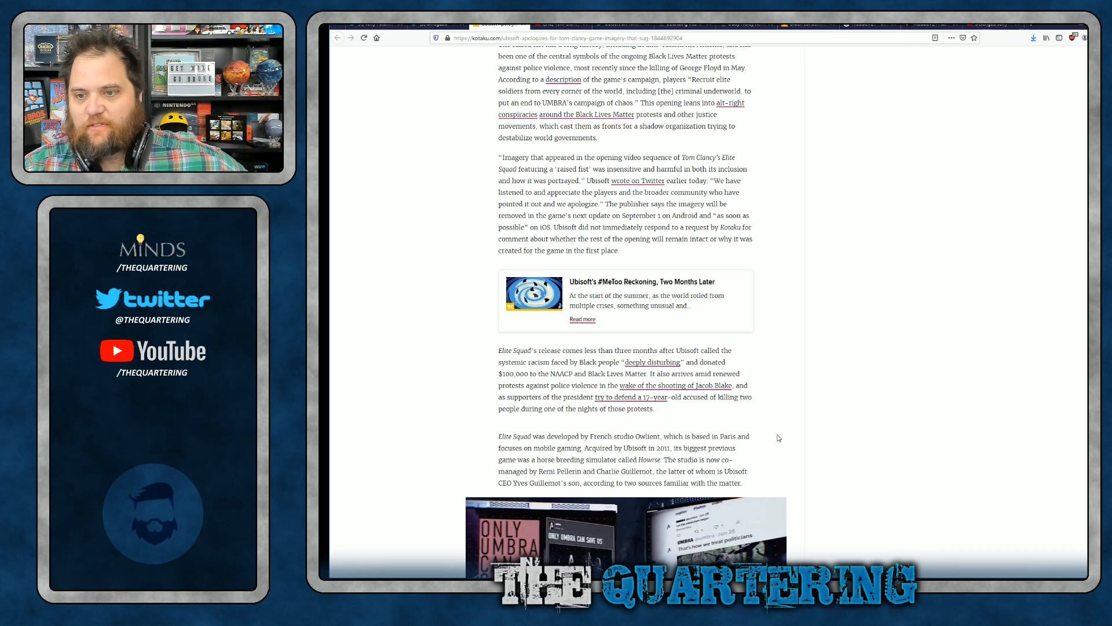
mouse_move(478, 483)
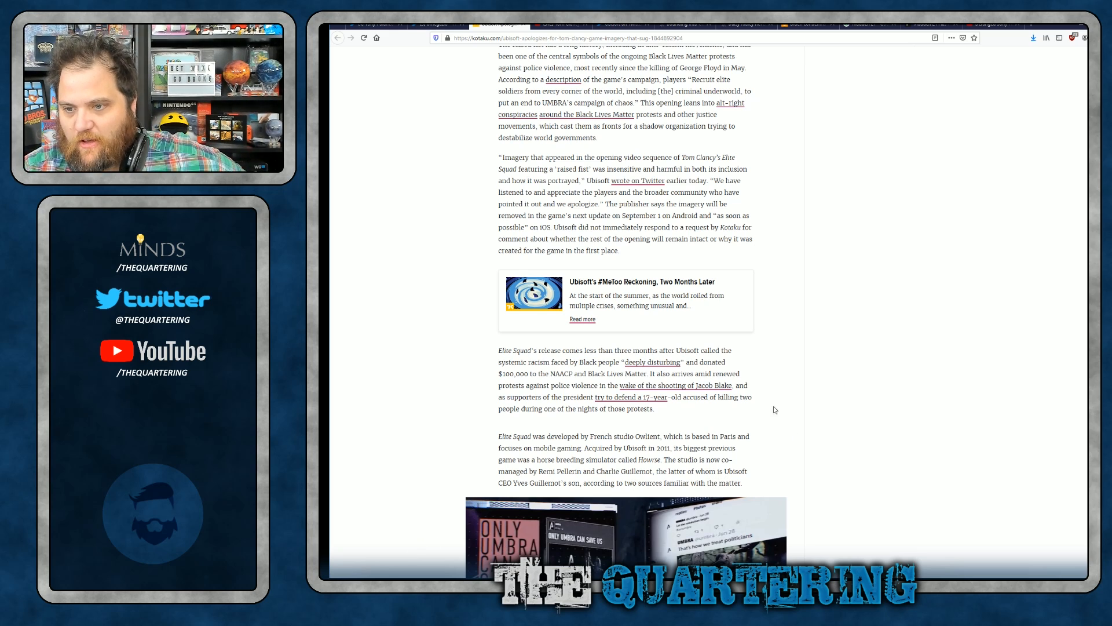
Read the Kotaku article past the Elite Squad screenshot to the byline, highlighting a line.
scroll(down, 3)
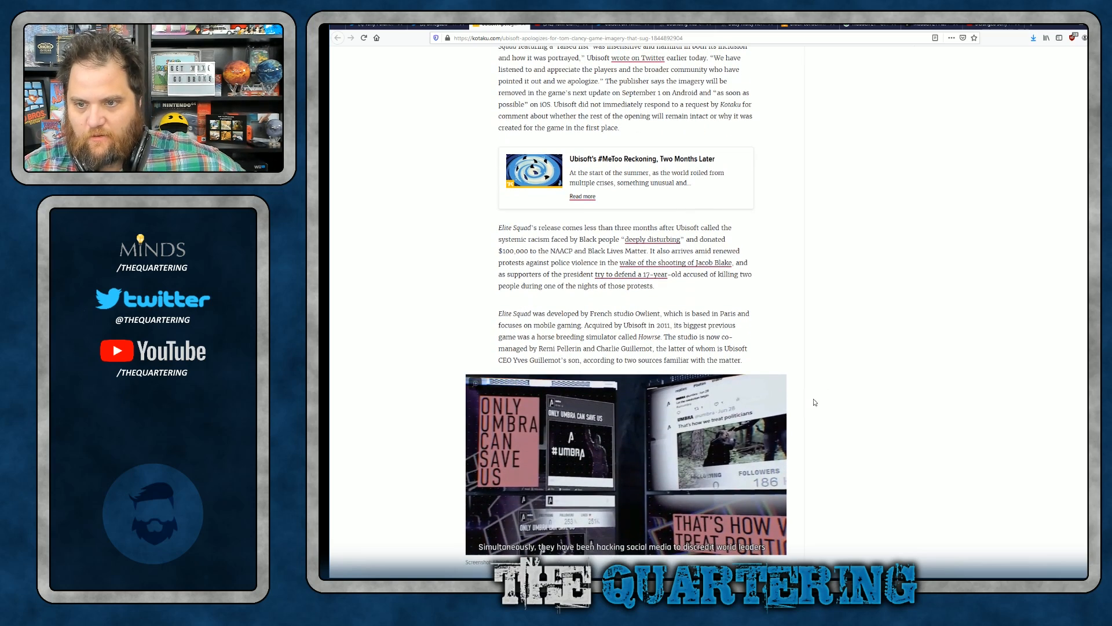
scroll(down, 3)
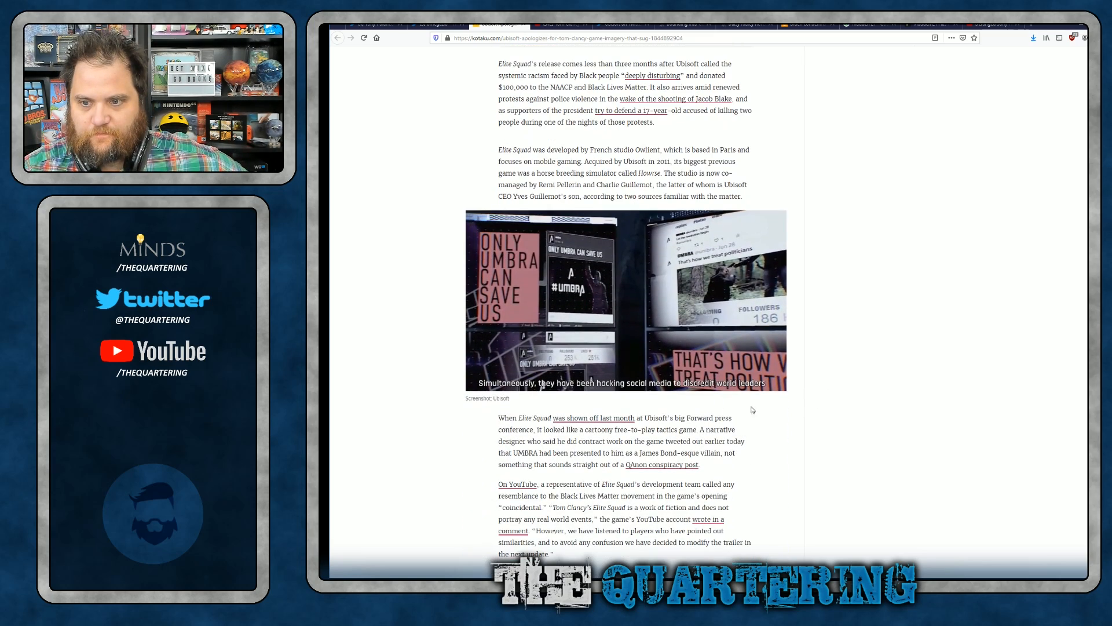
scroll(down, 3)
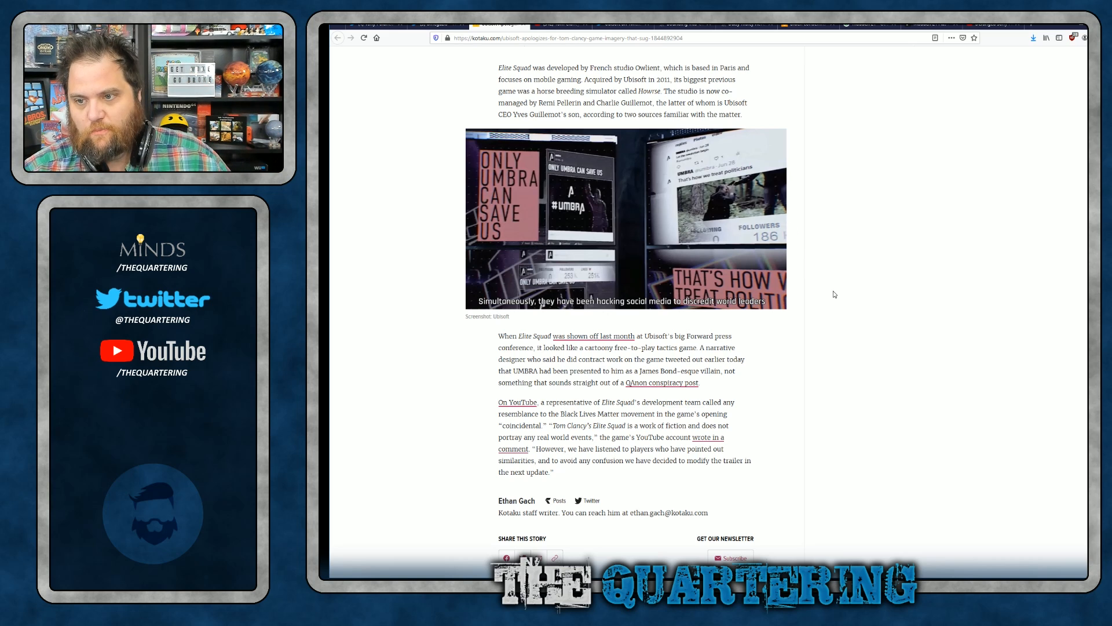
mouse_move(808, 272)
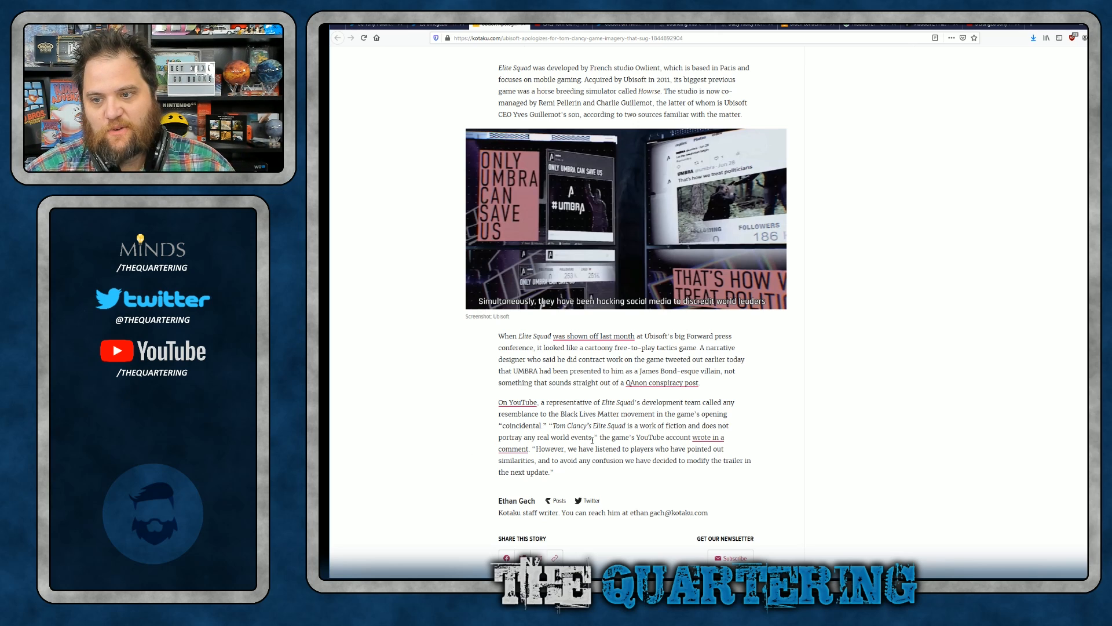
drag(537, 426, 594, 437)
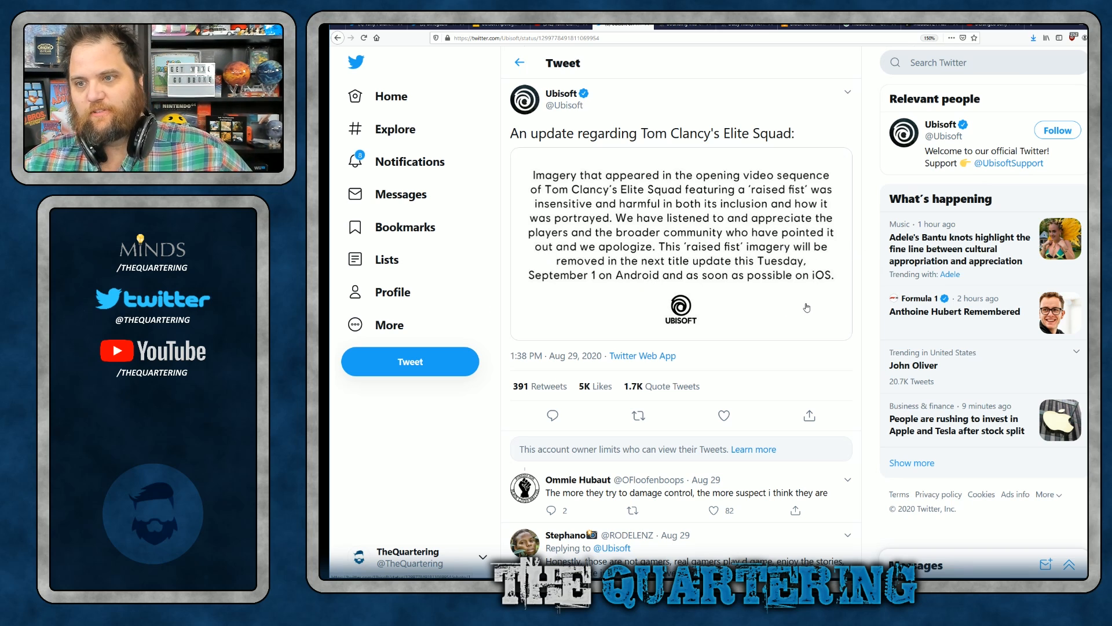
mouse_move(721, 297)
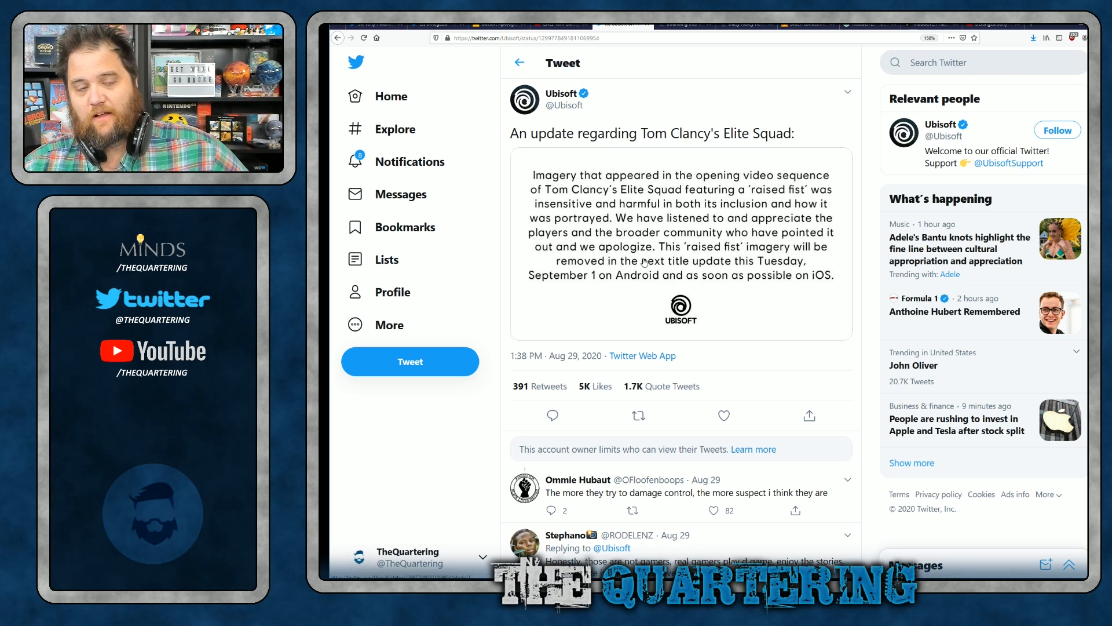
Scroll Ubisoft's apology tweet past its statement to the first replies.
scroll(down, 3)
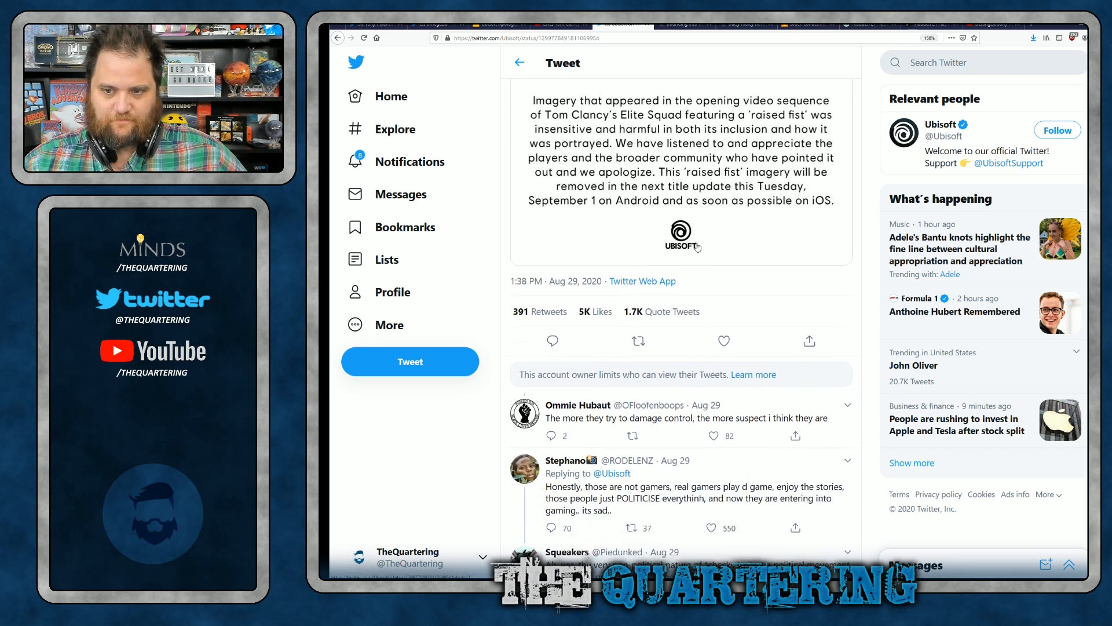
Read through the reply thread down to the 'Pussysoft' reply.
scroll(down, 3)
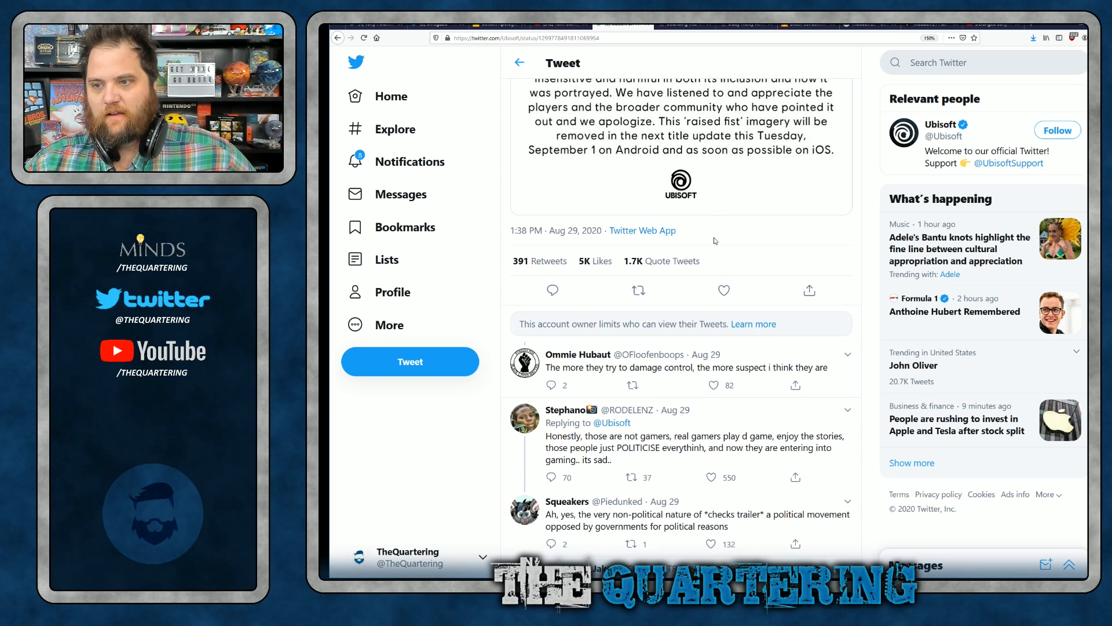
mouse_move(707, 214)
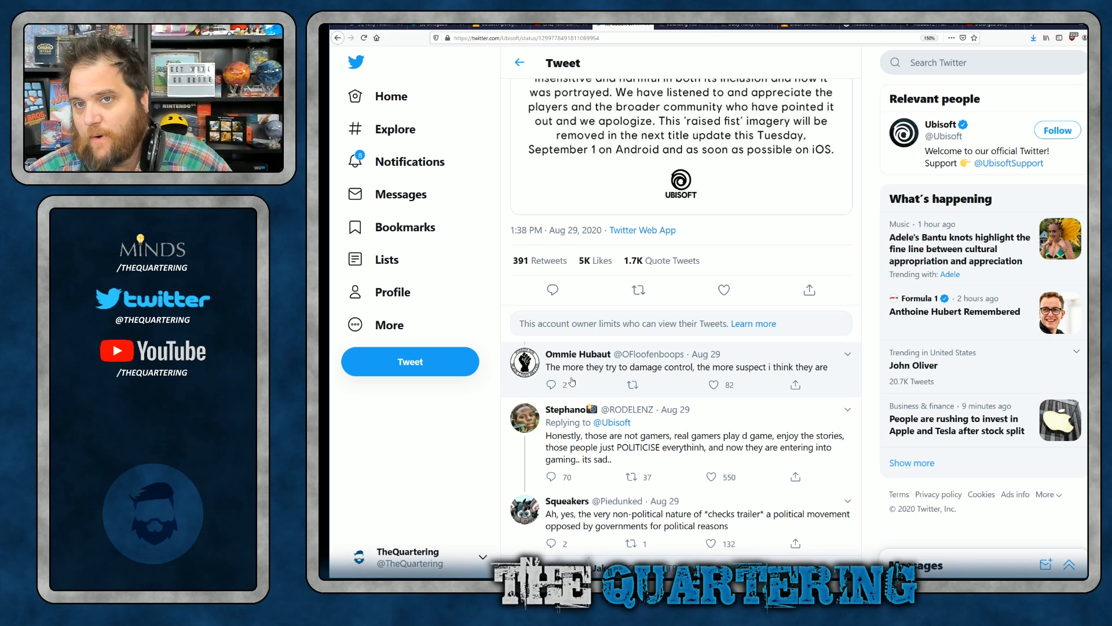
scroll(down, 3)
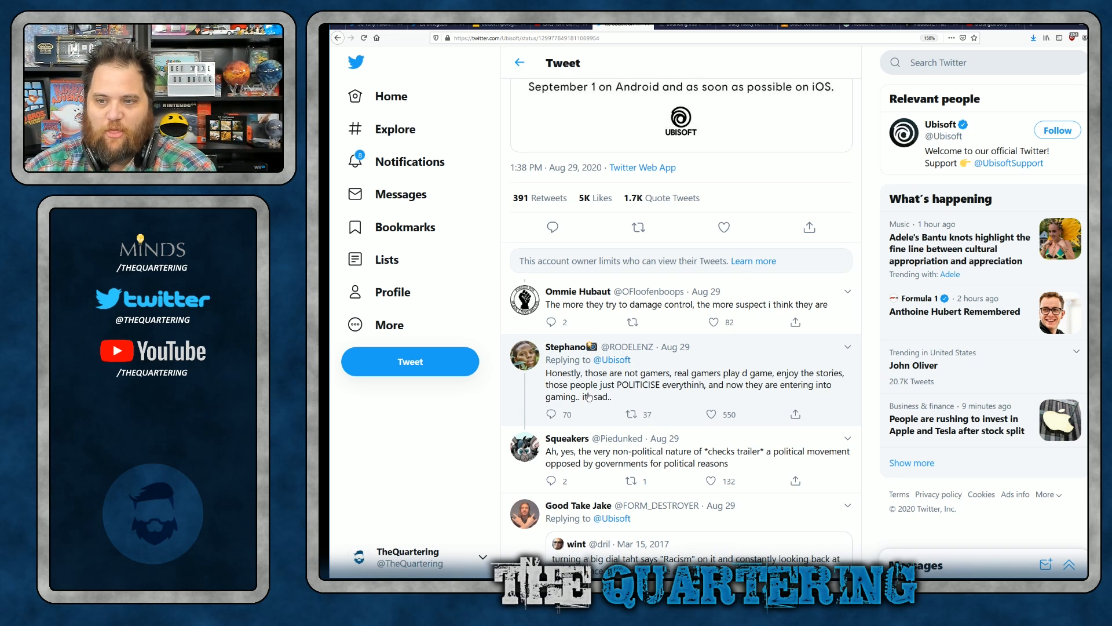
mouse_move(798, 401)
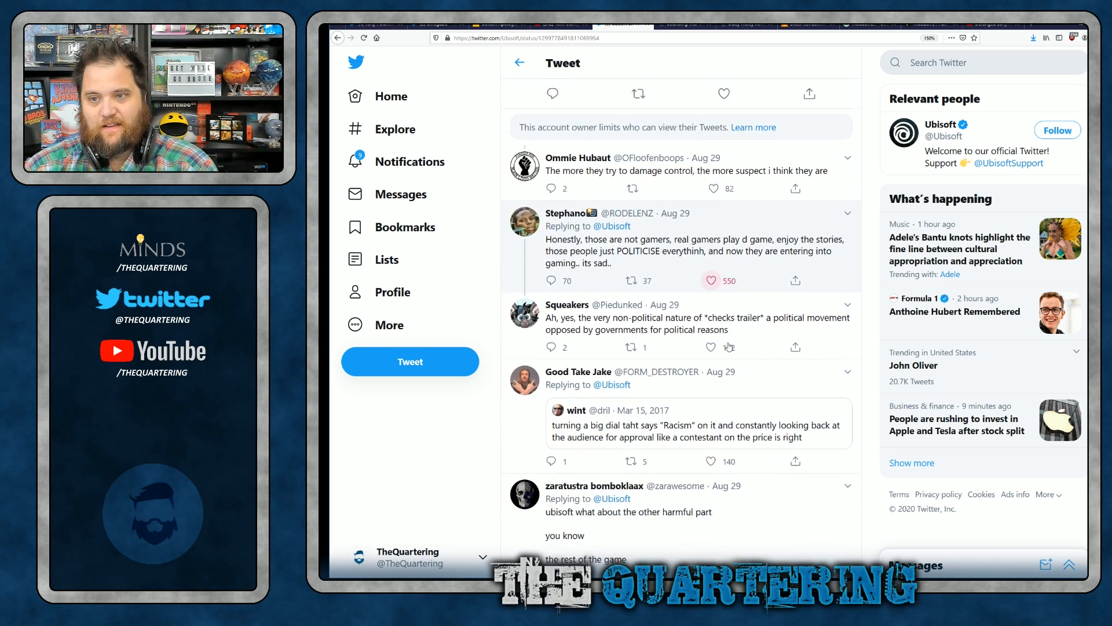
scroll(down, 3)
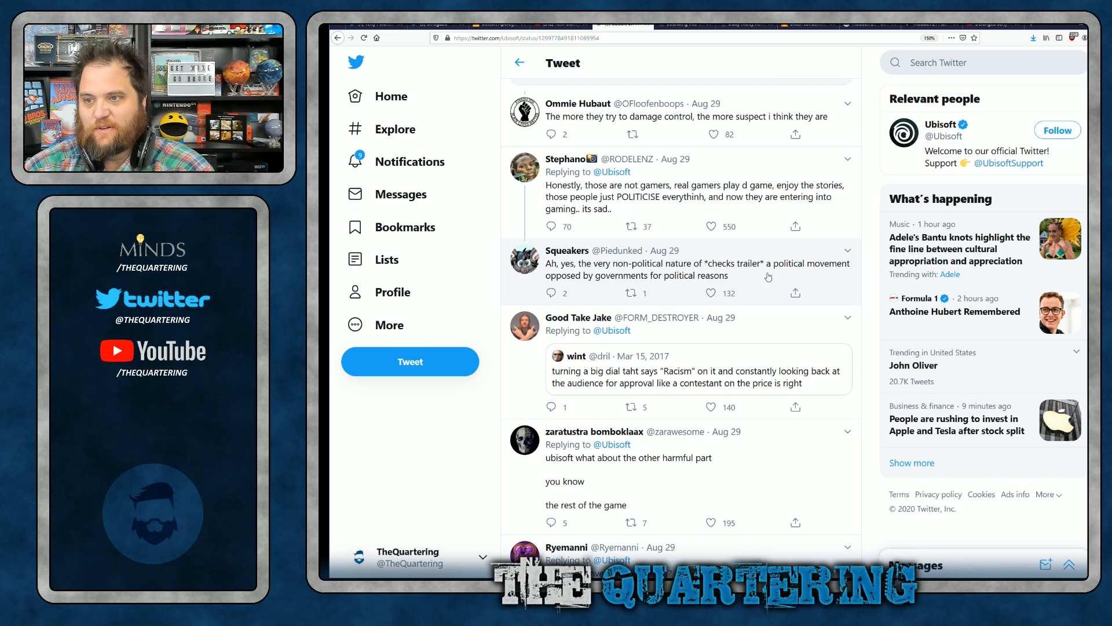
click(711, 292)
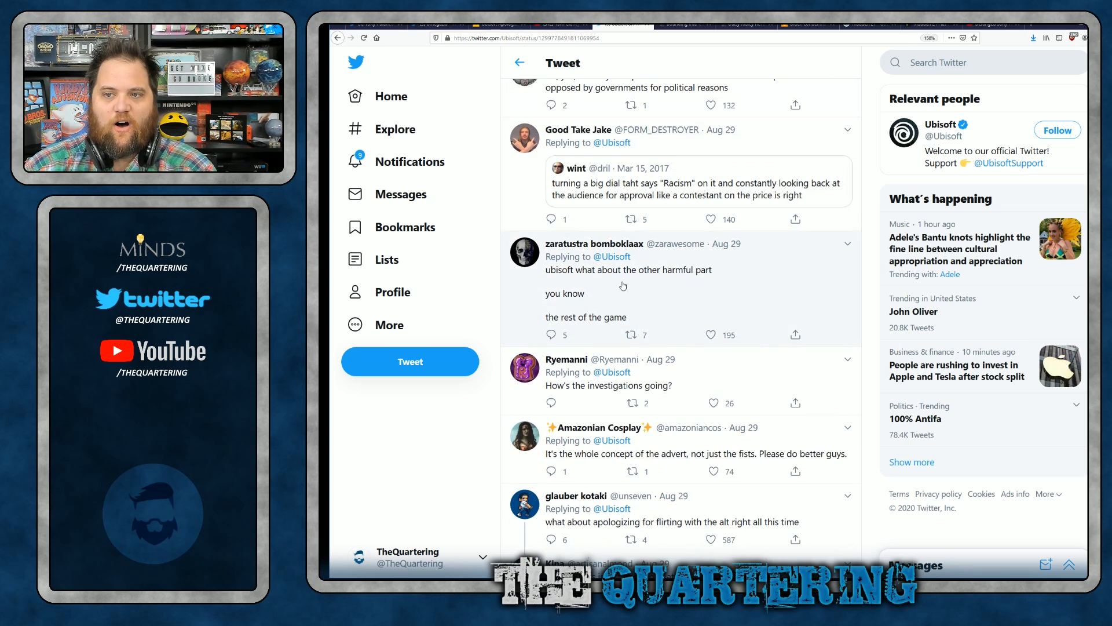
mouse_move(751, 301)
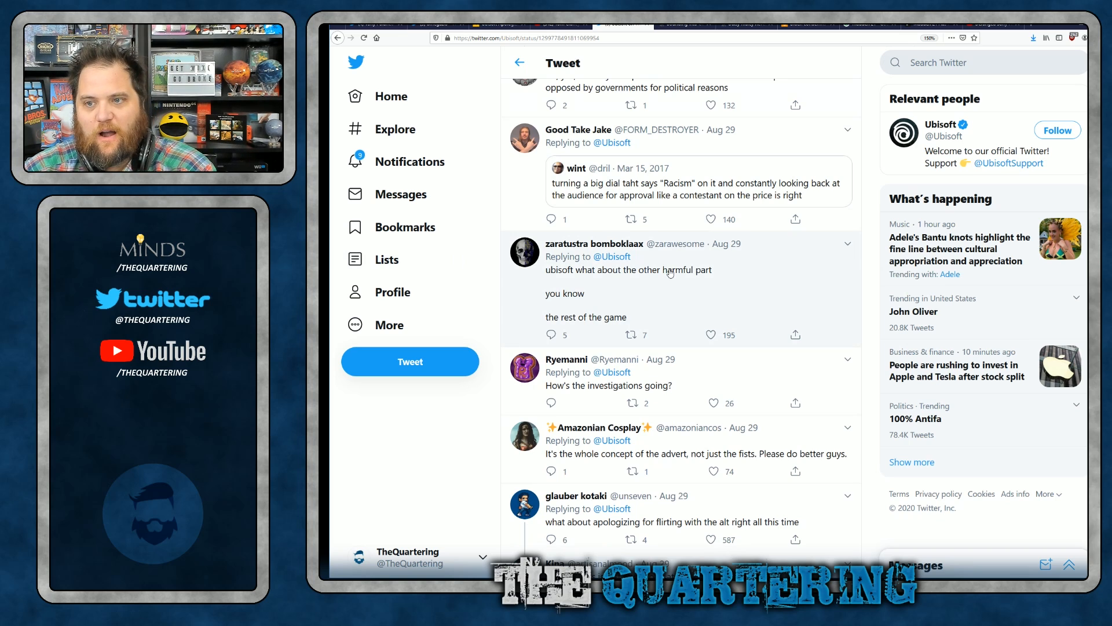
mouse_move(672, 306)
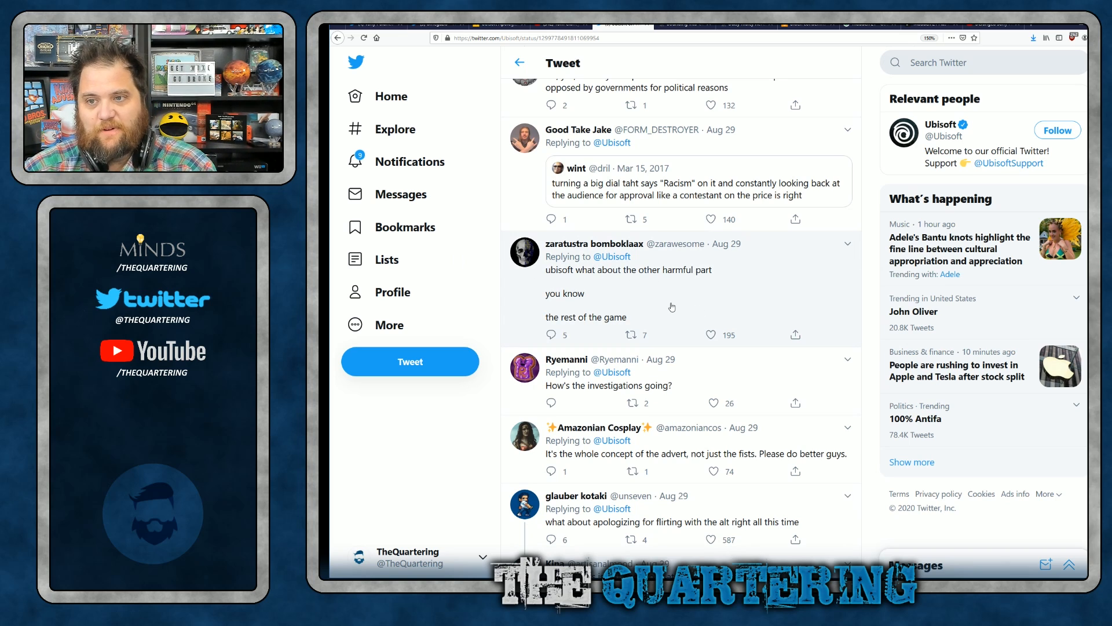
mouse_move(664, 273)
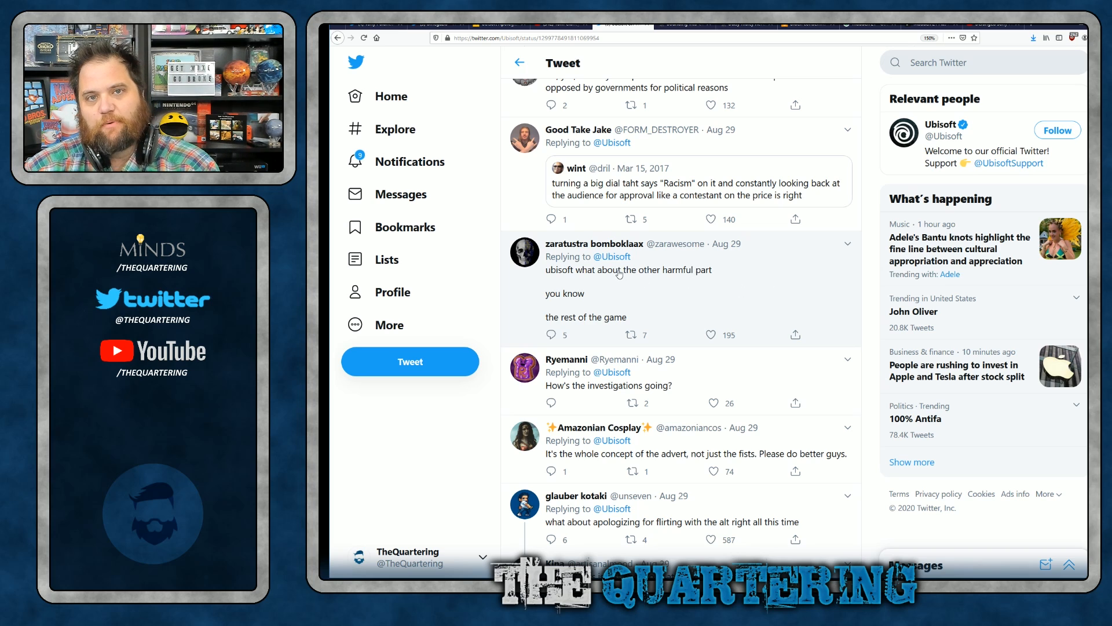
mouse_move(609, 286)
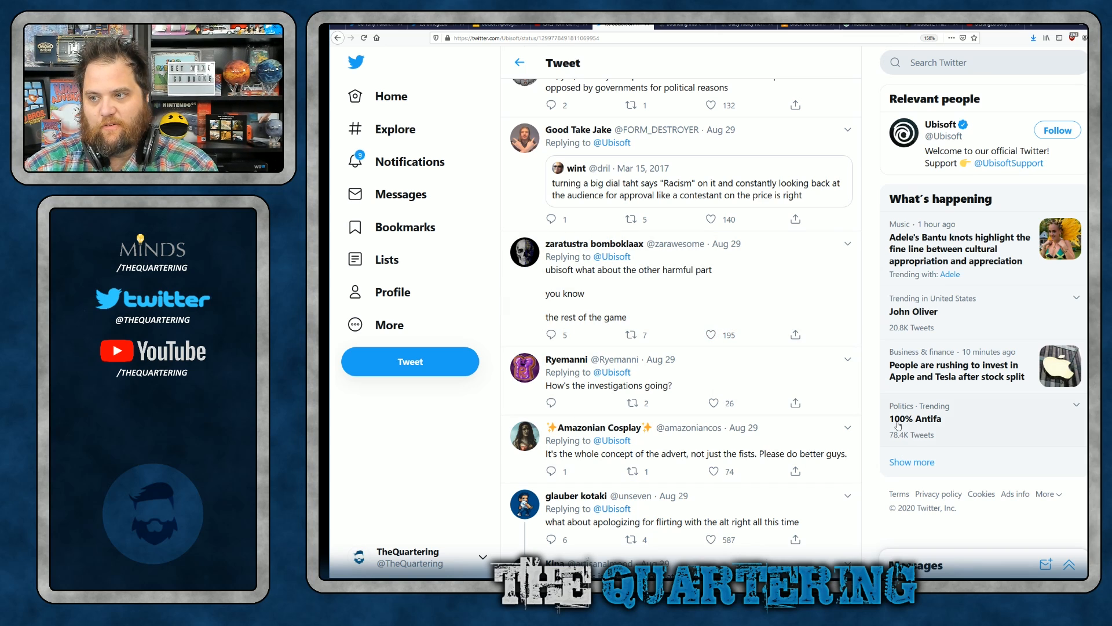
scroll(down, 3)
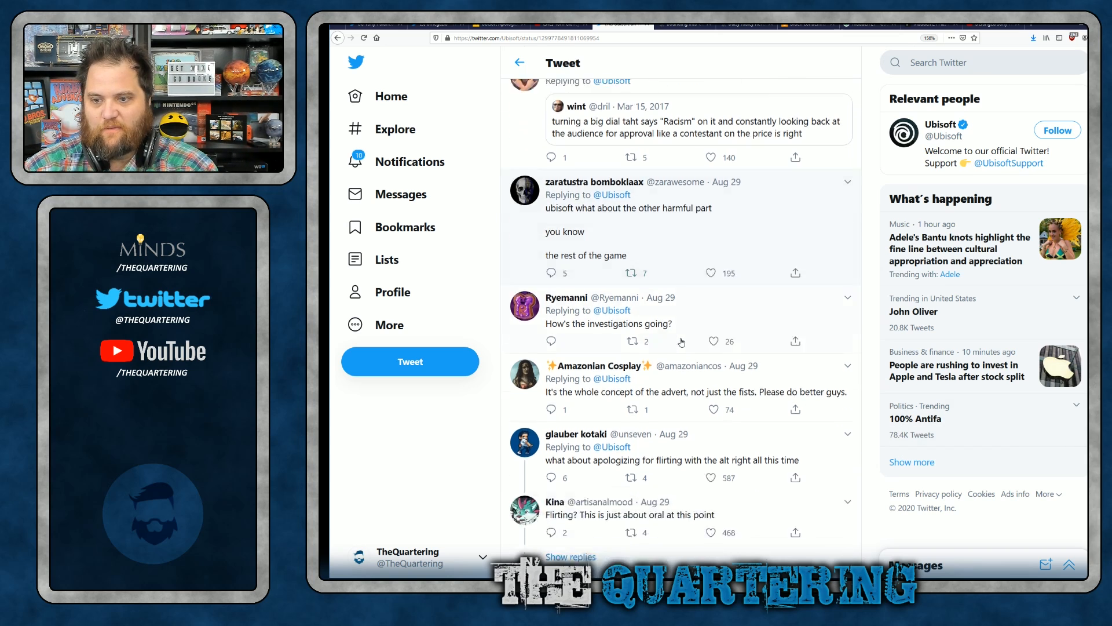
scroll(down, 3)
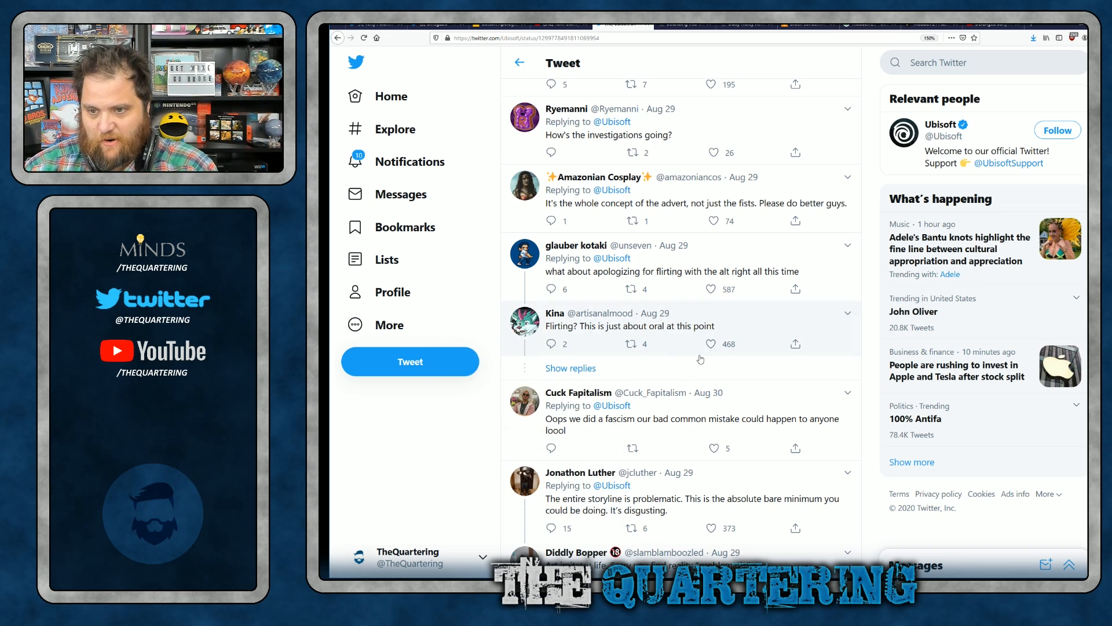
scroll(down, 3)
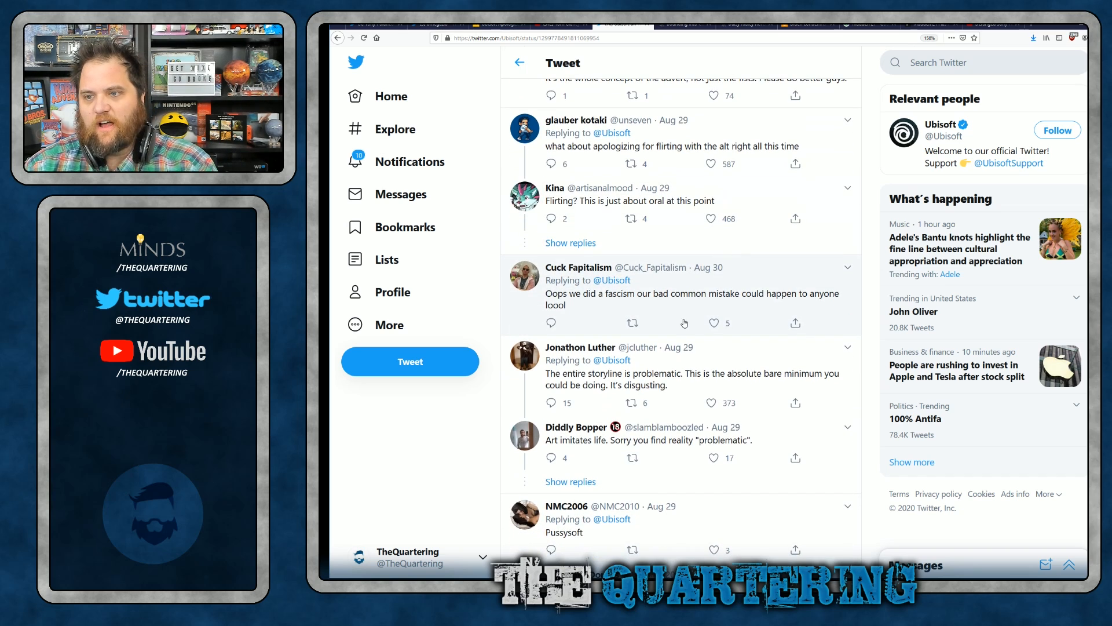
mouse_move(737, 383)
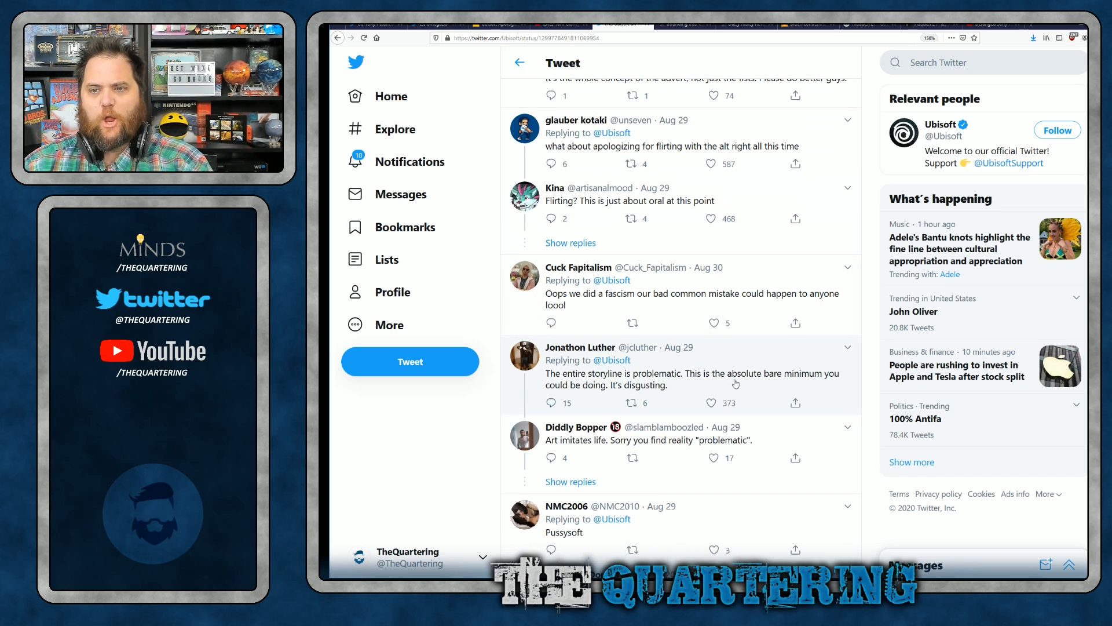
Scroll the replies down to Isa's reply calling the game's concept harmful.
scroll(down, 3)
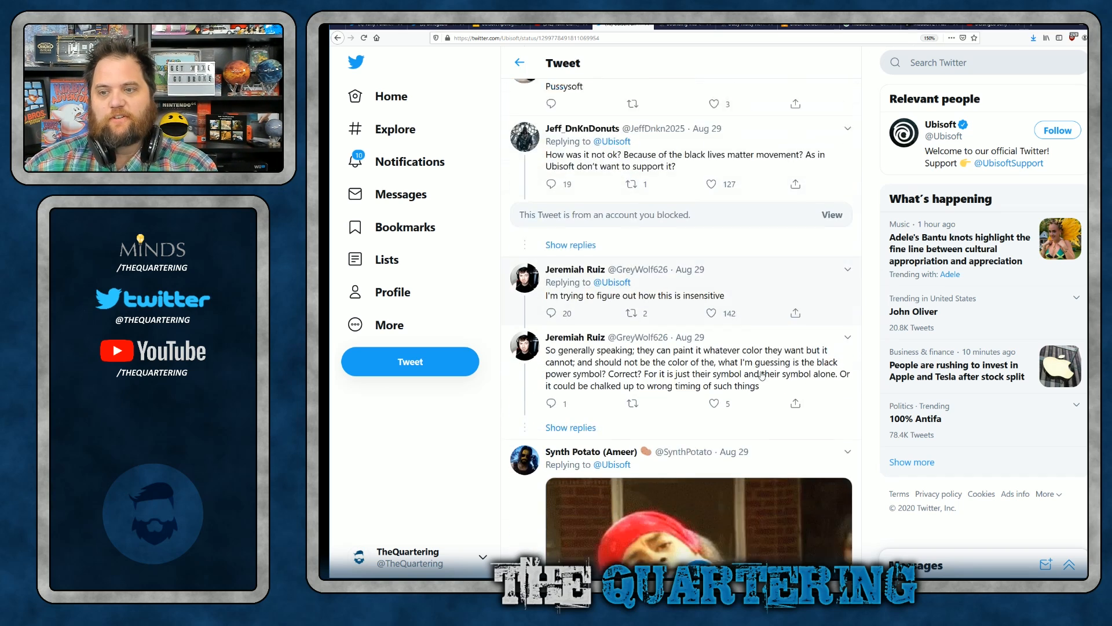
scroll(down, 3)
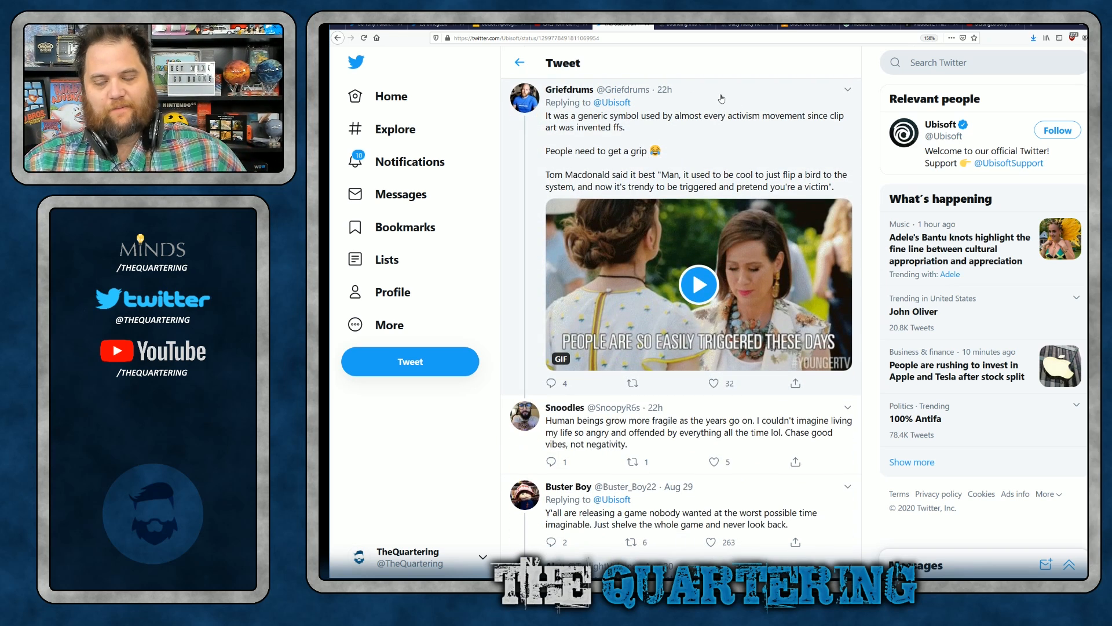
scroll(down, 3)
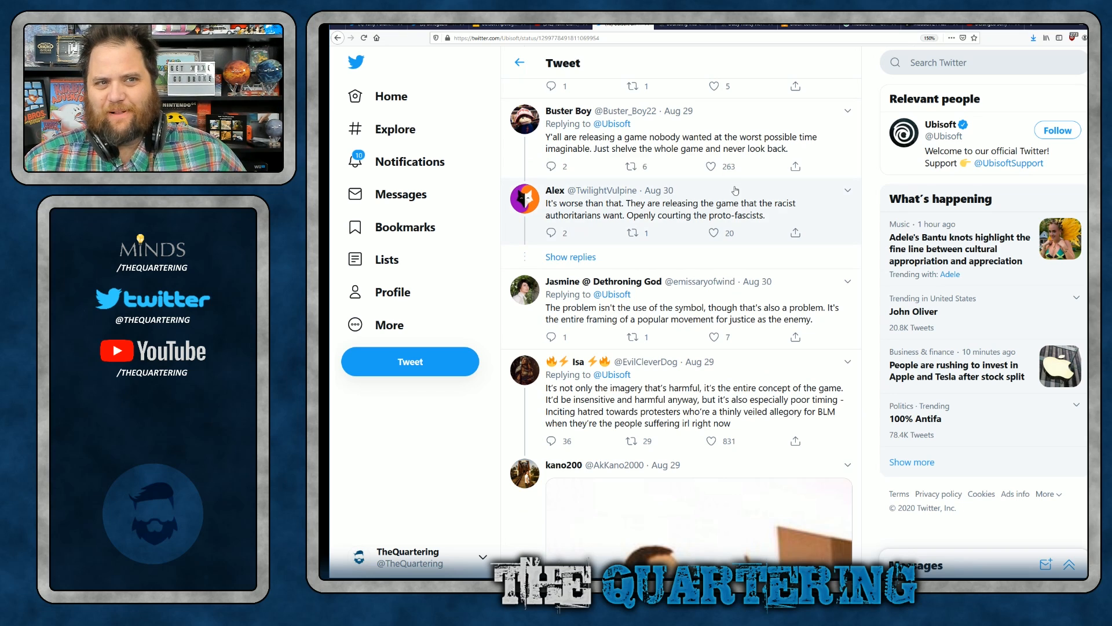
mouse_move(747, 185)
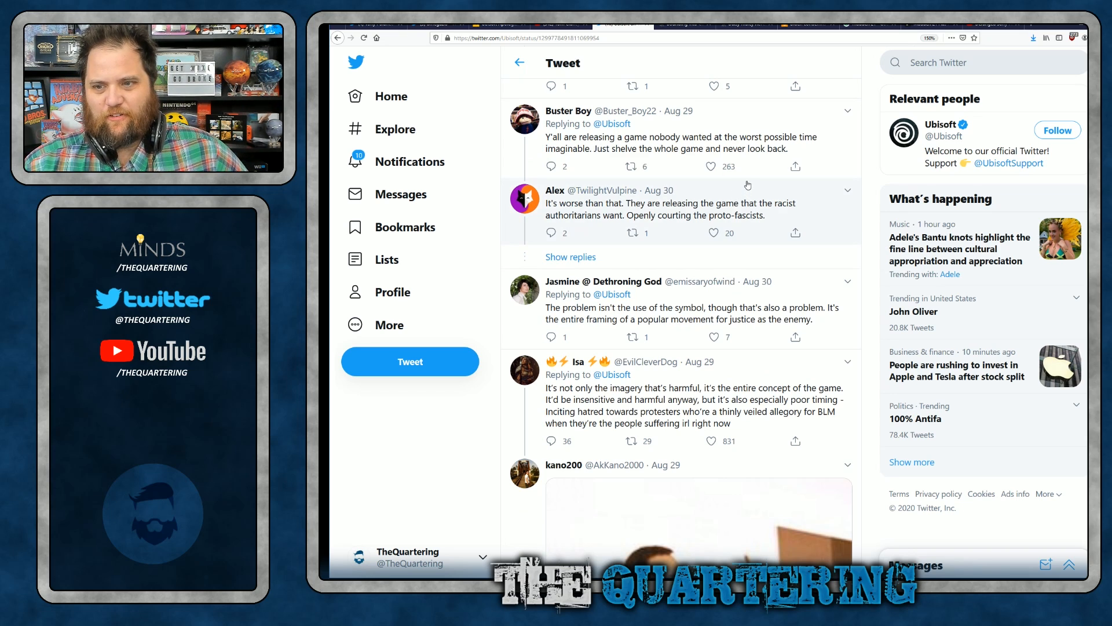
scroll(down, 3)
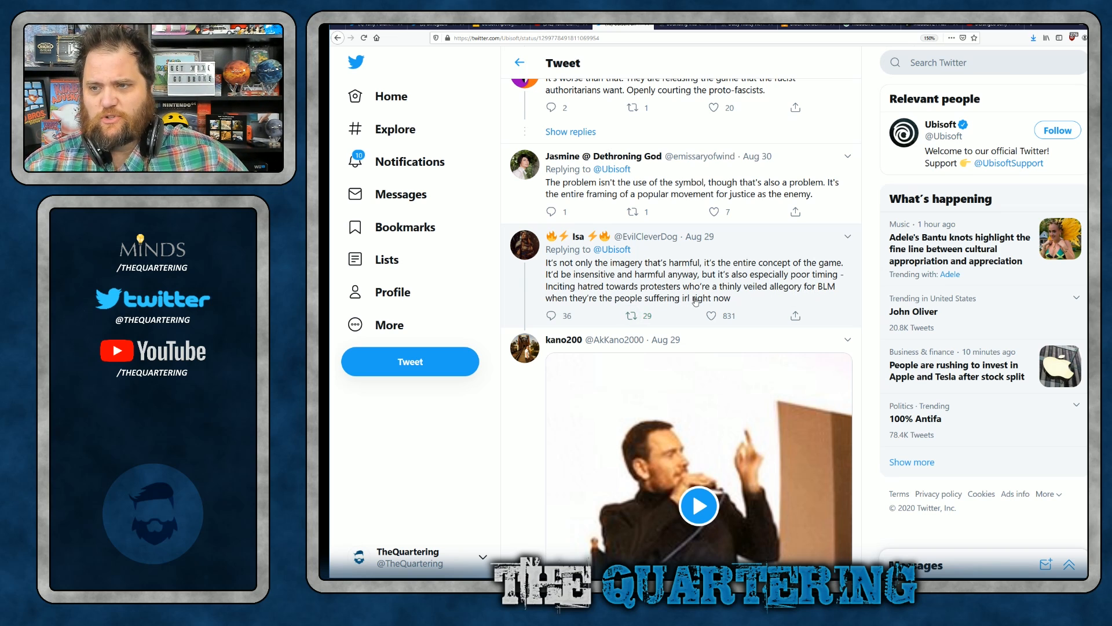
mouse_move(760, 296)
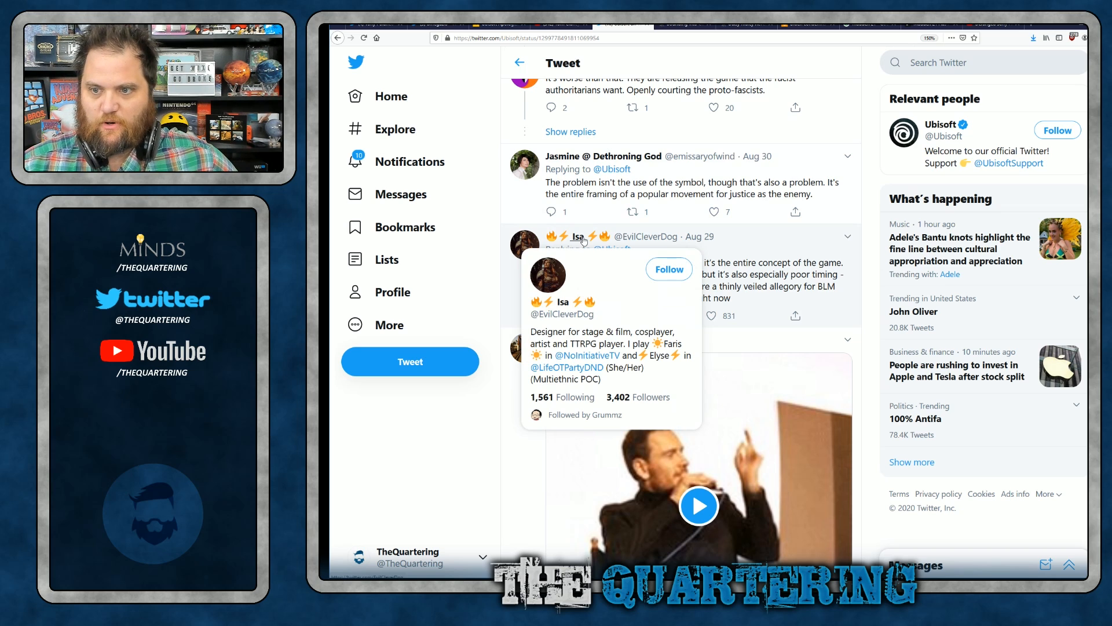
Scroll down to the reply linking the Wikipedia raised fist article.
scroll(down, 3)
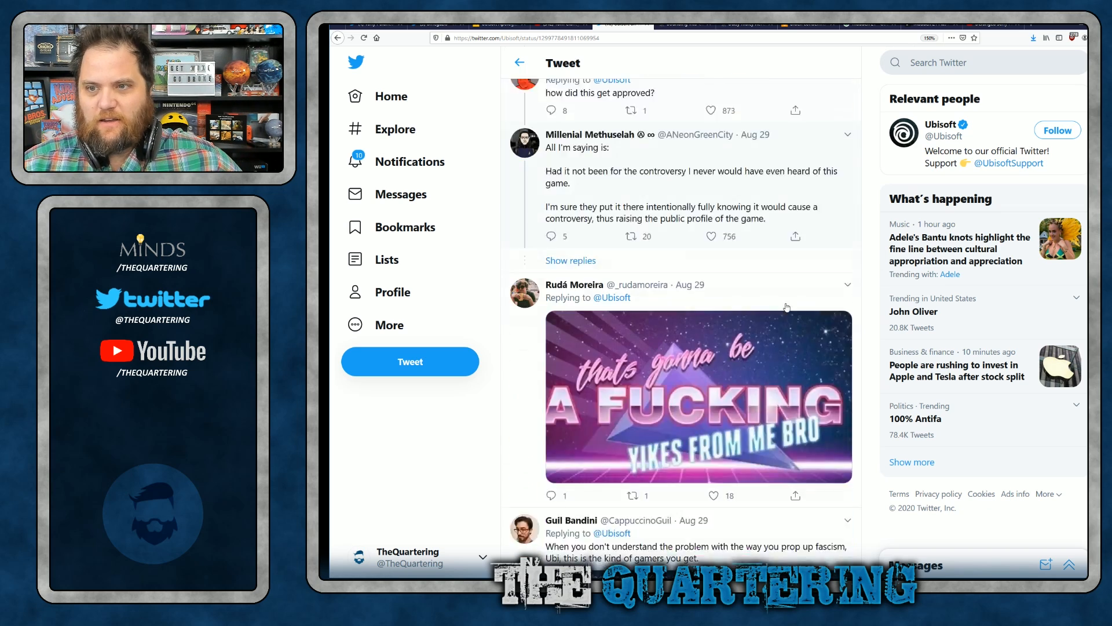
scroll(down, 3)
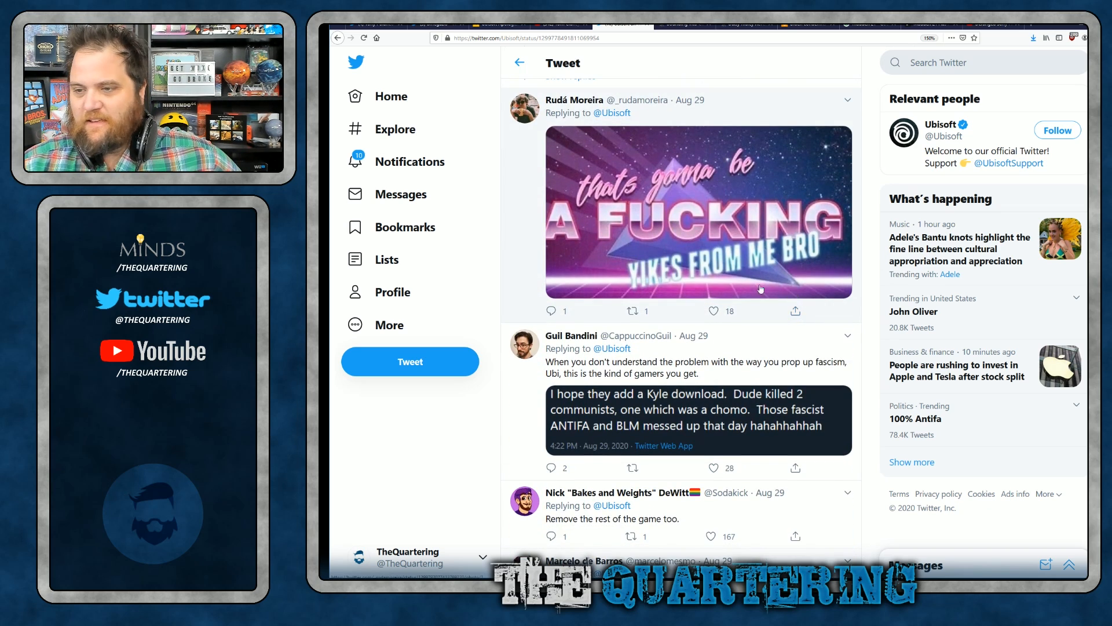
scroll(down, 3)
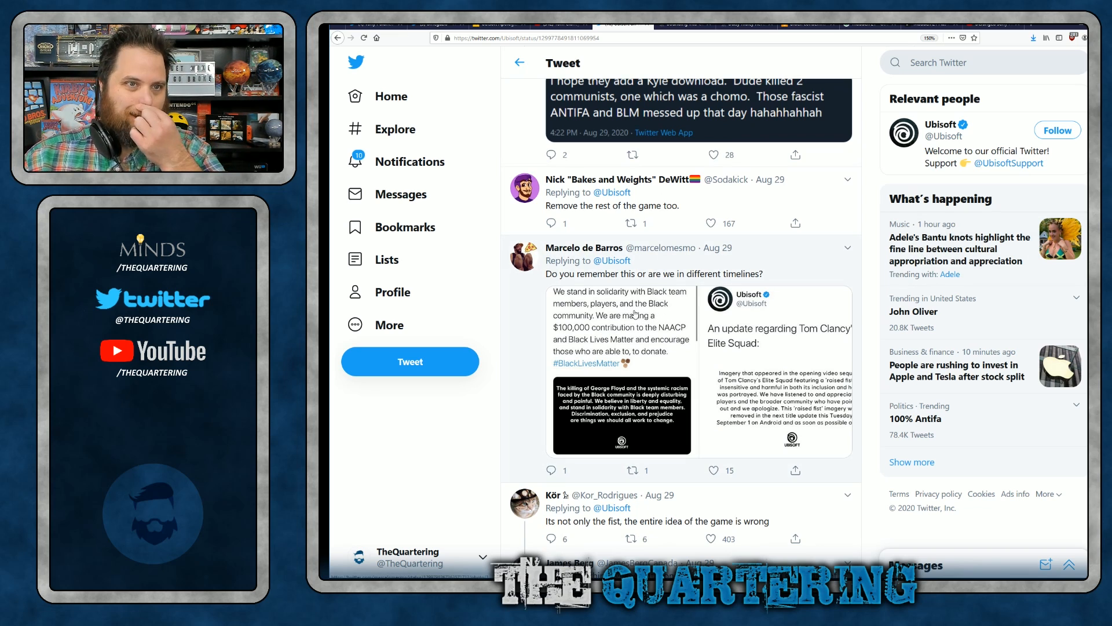
scroll(down, 3)
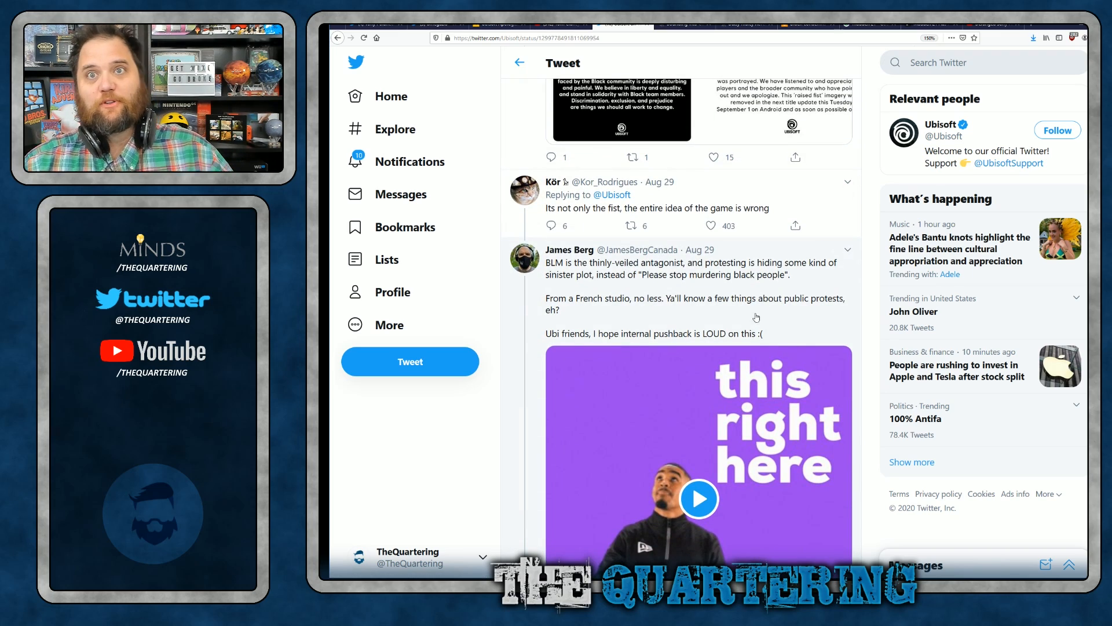
scroll(down, 3)
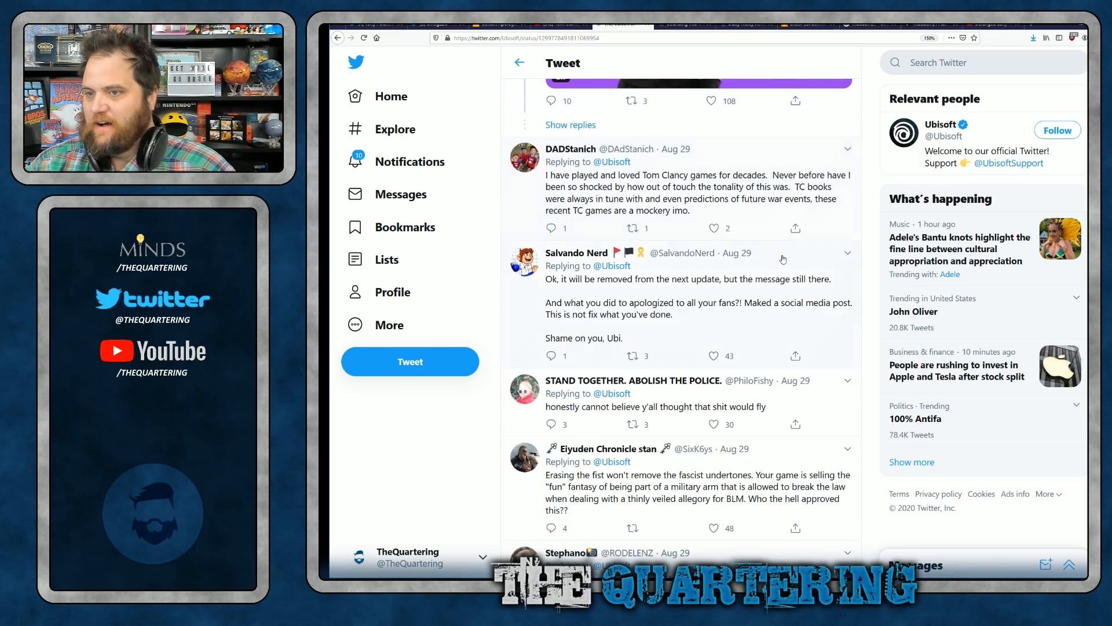
scroll(down, 3)
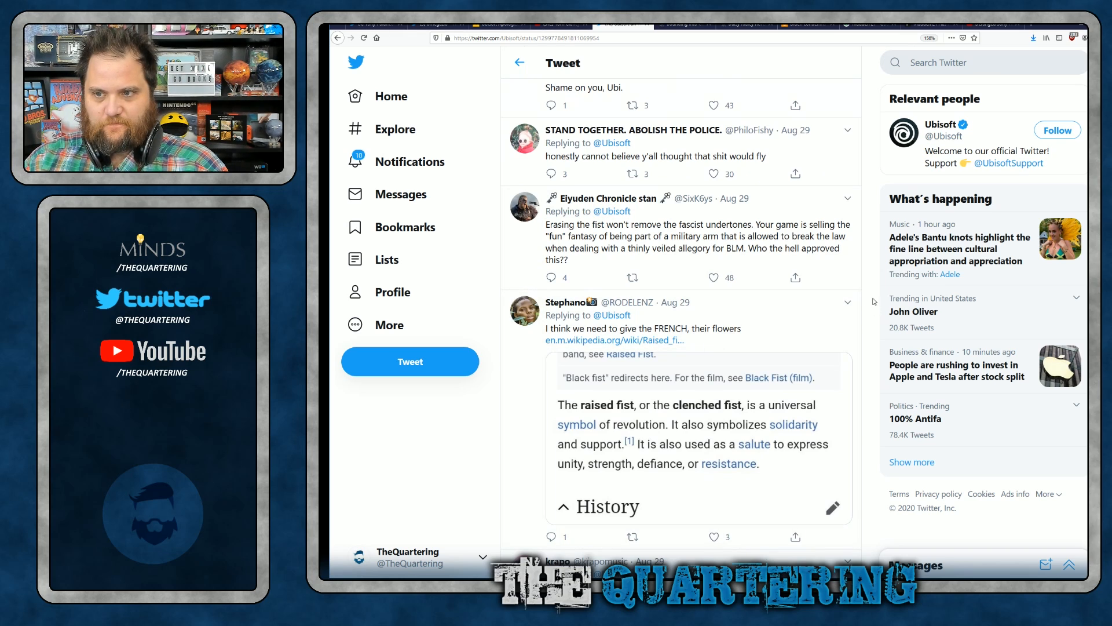
scroll(down, 3)
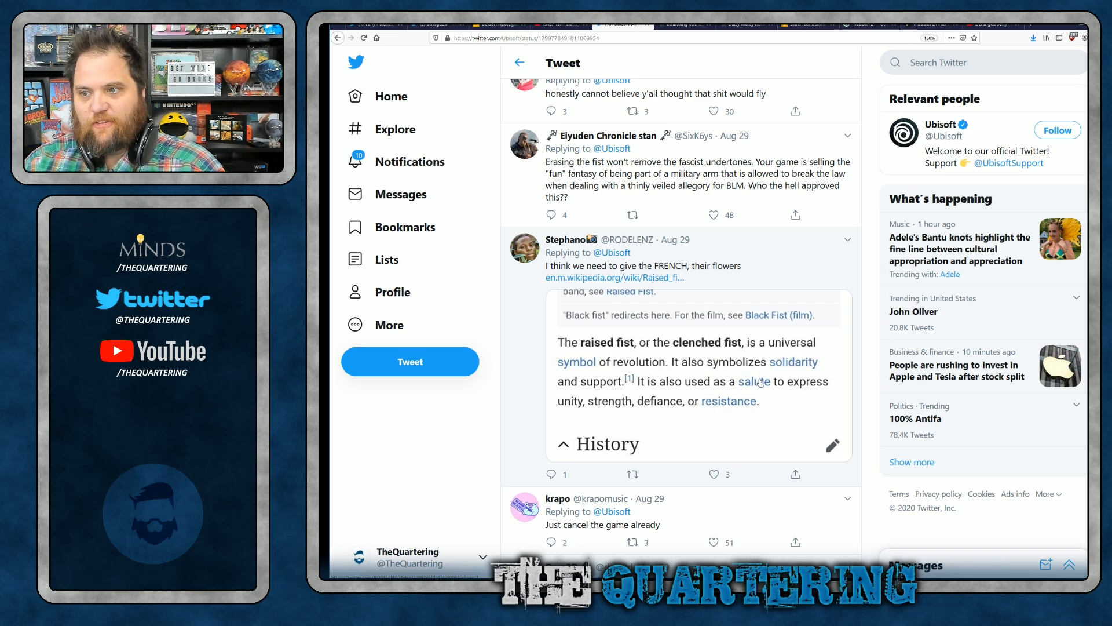
mouse_move(598, 365)
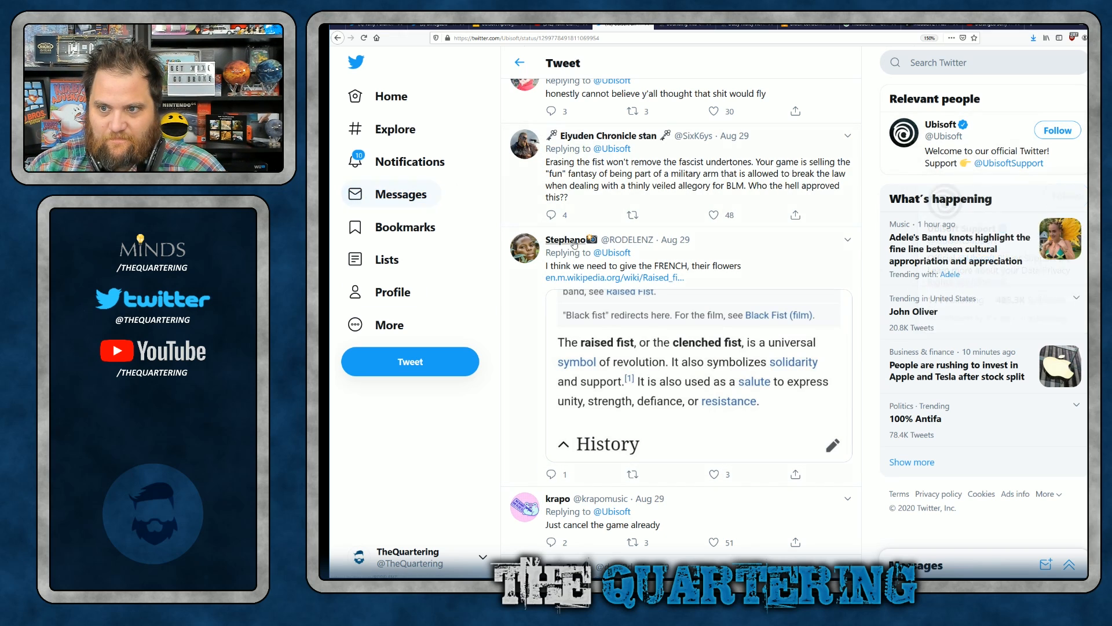
scroll(down, 3)
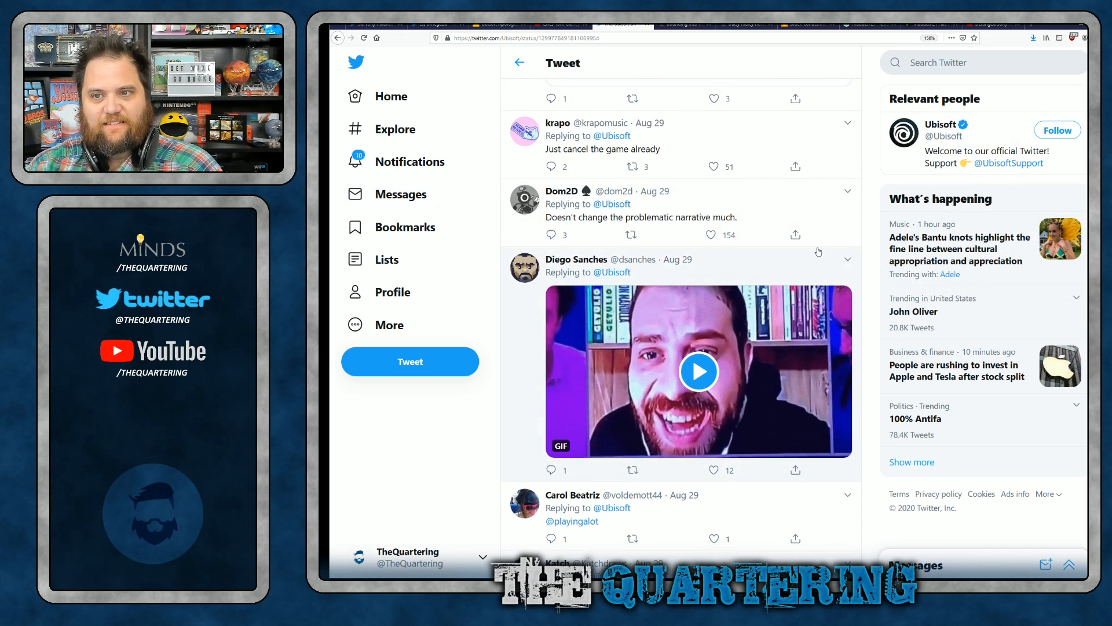
scroll(down, 3)
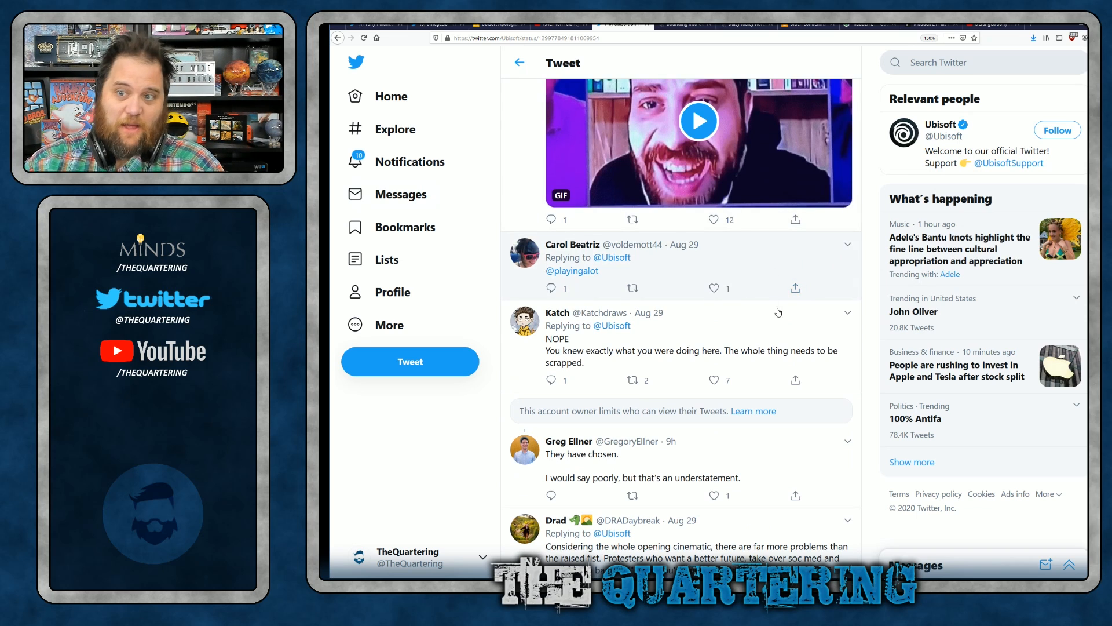
scroll(down, 3)
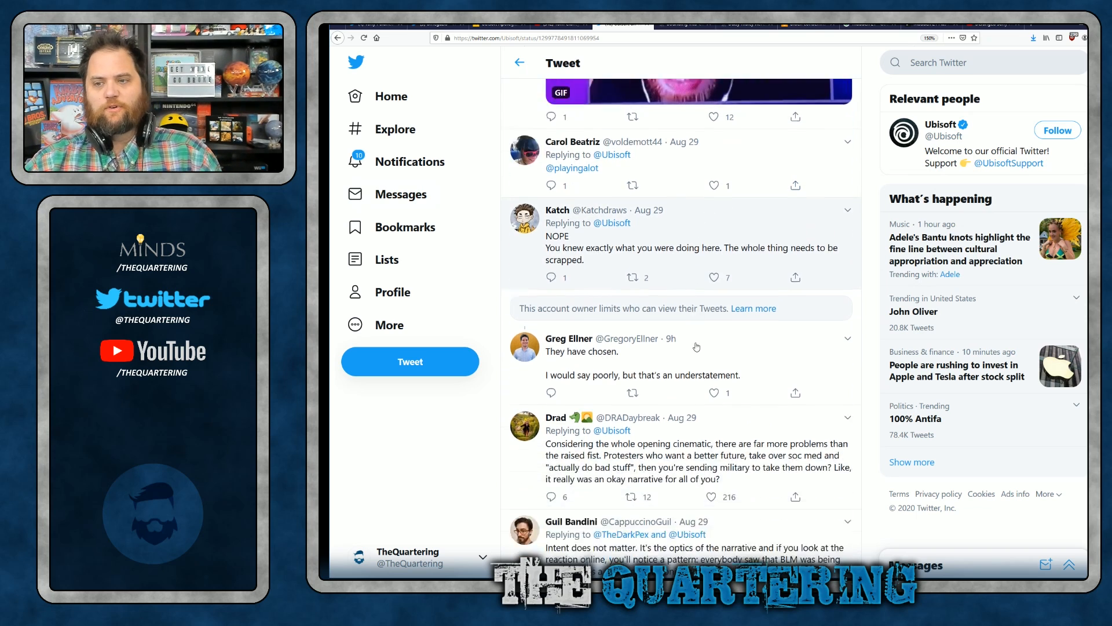
scroll(down, 3)
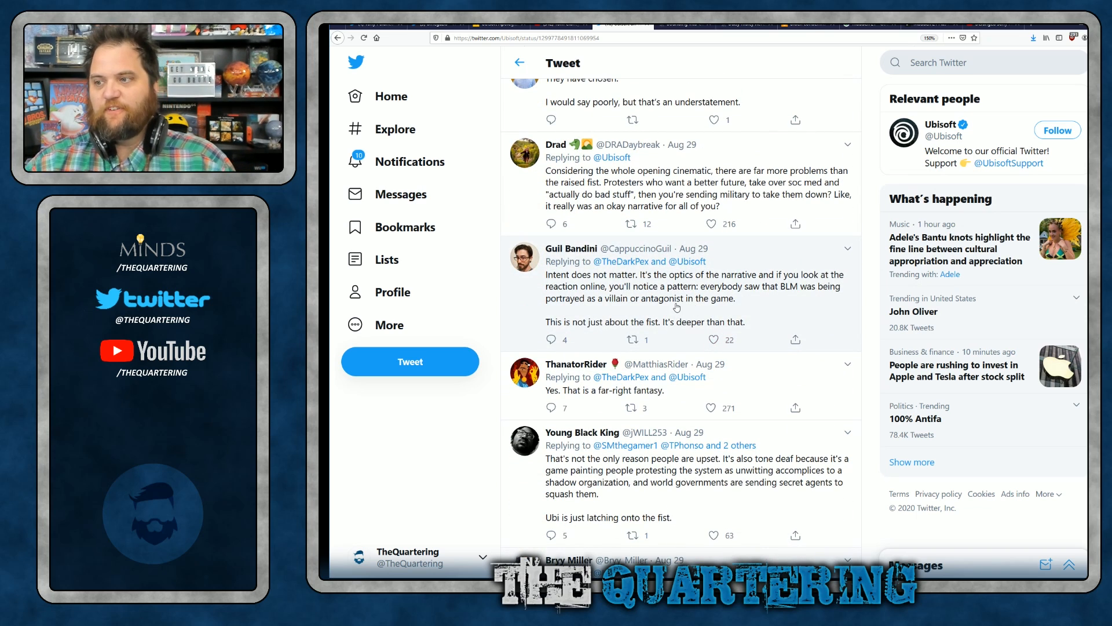
scroll(down, 3)
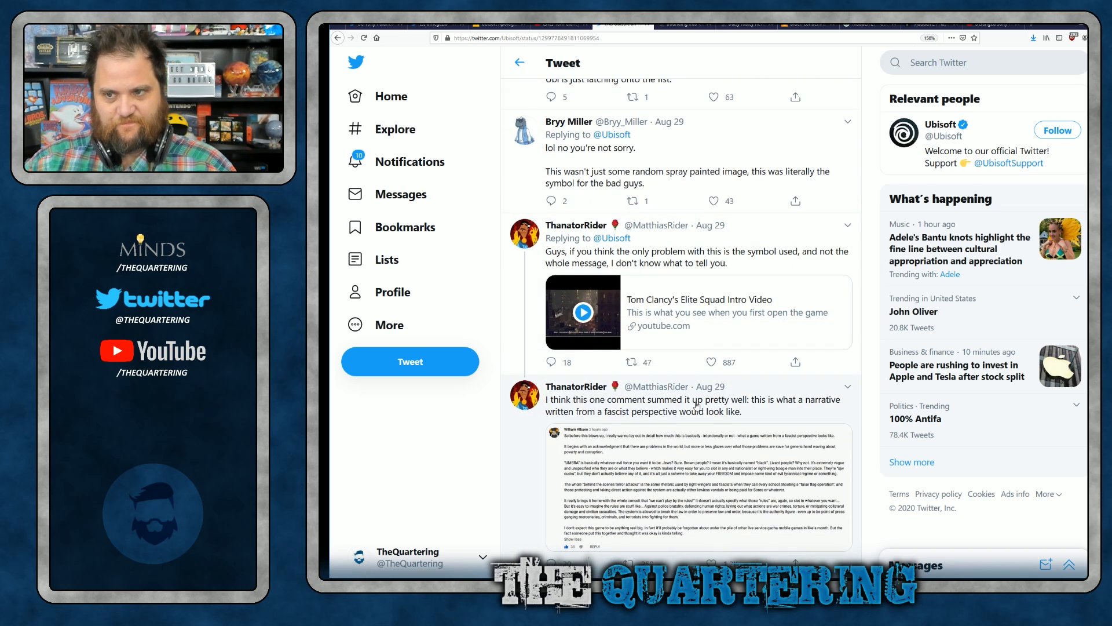
mouse_move(641, 484)
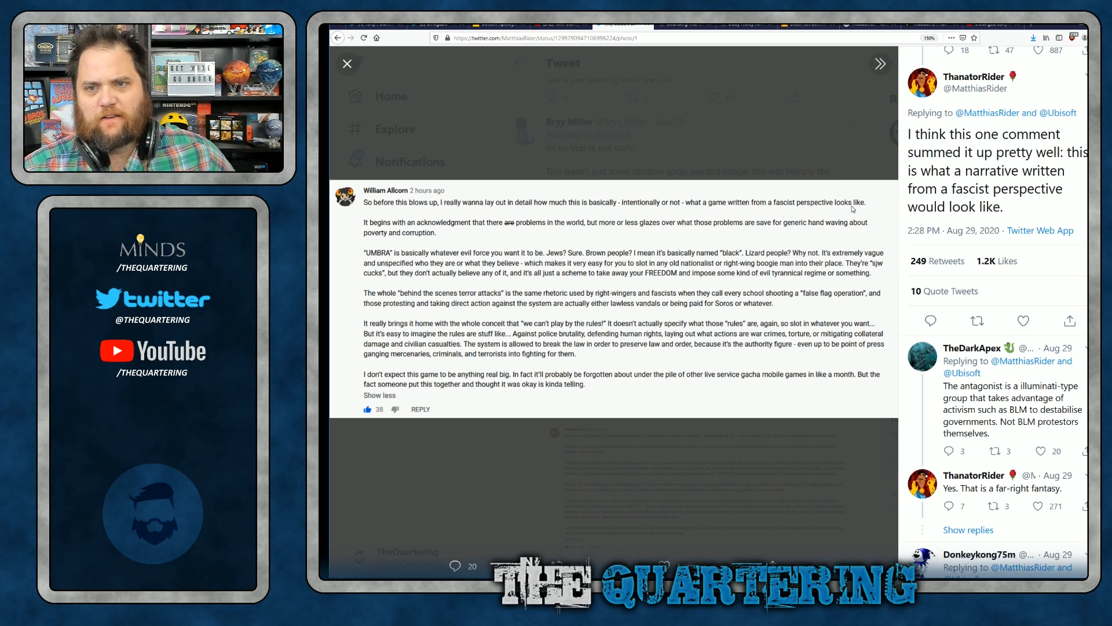
mouse_move(480, 234)
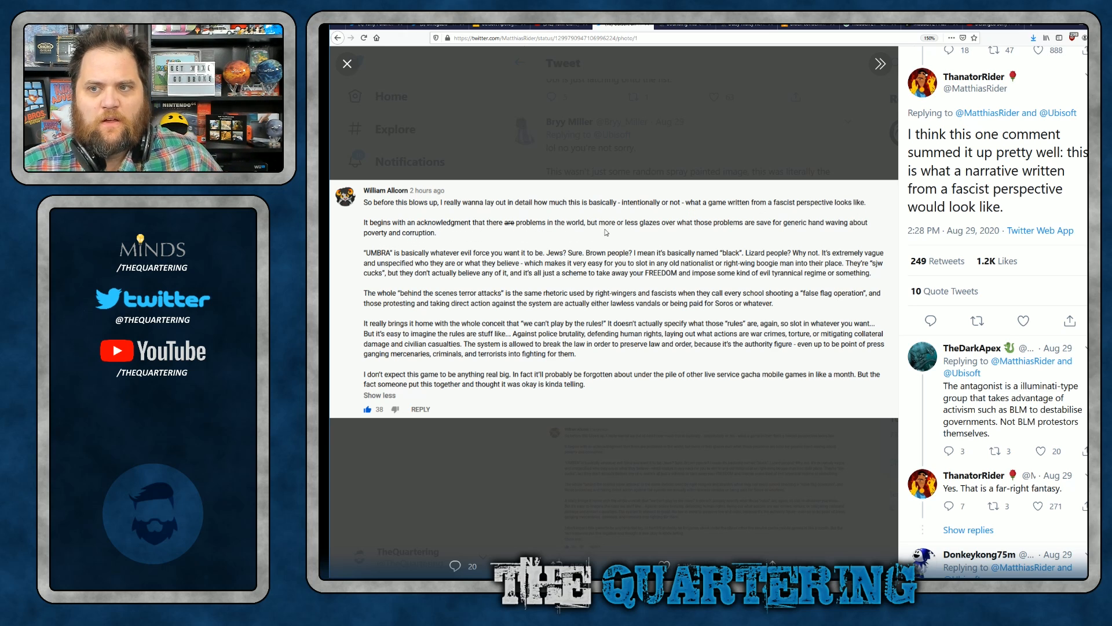
mouse_move(627, 228)
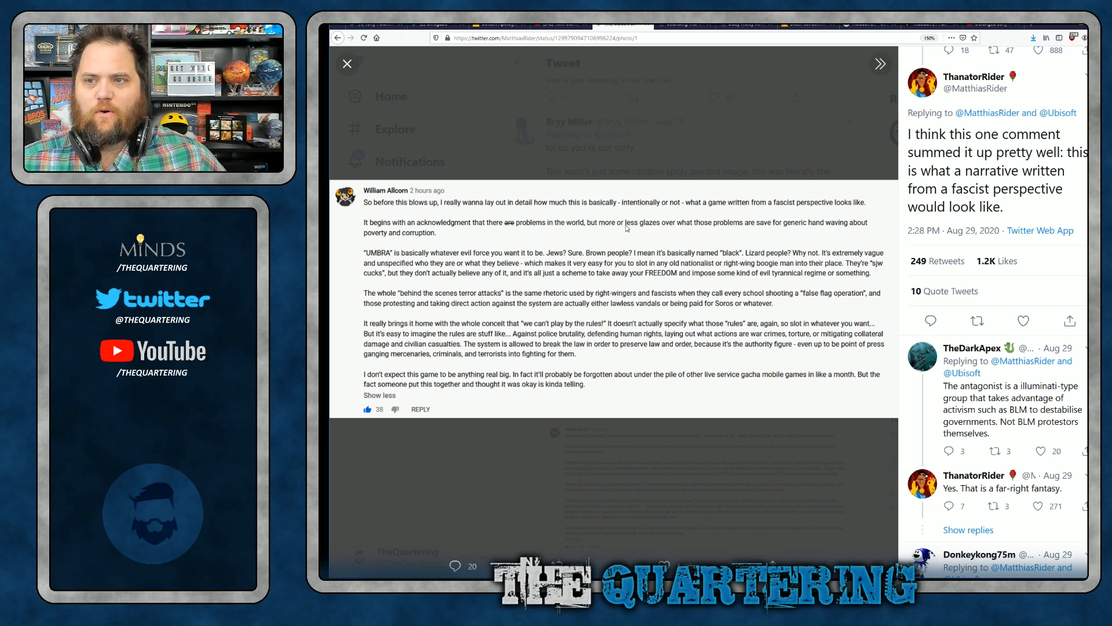
mouse_move(712, 231)
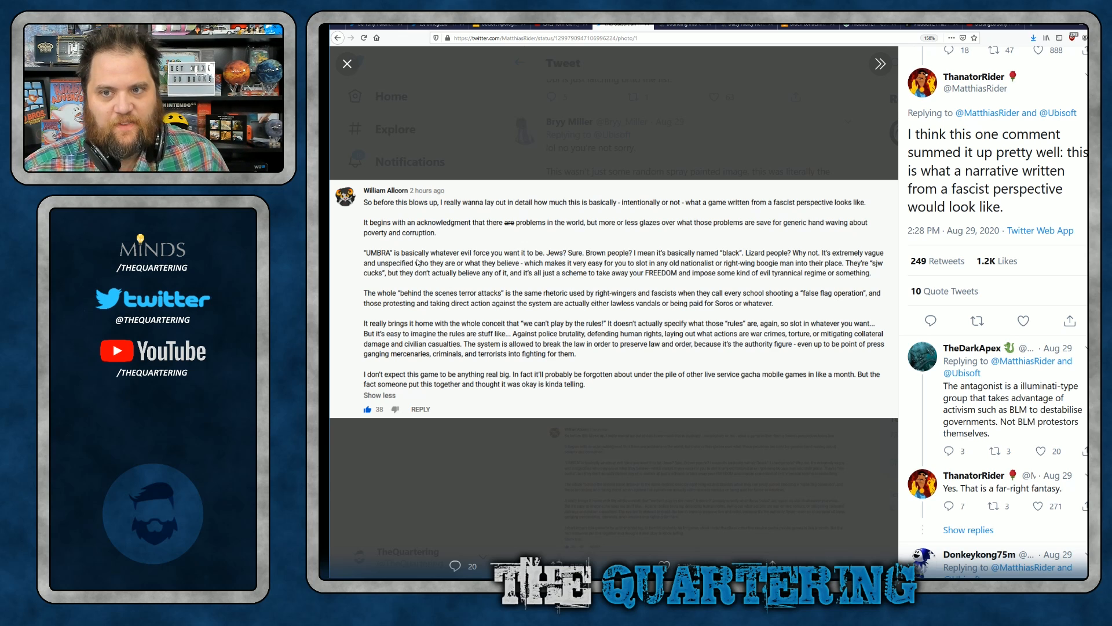
mouse_move(545, 265)
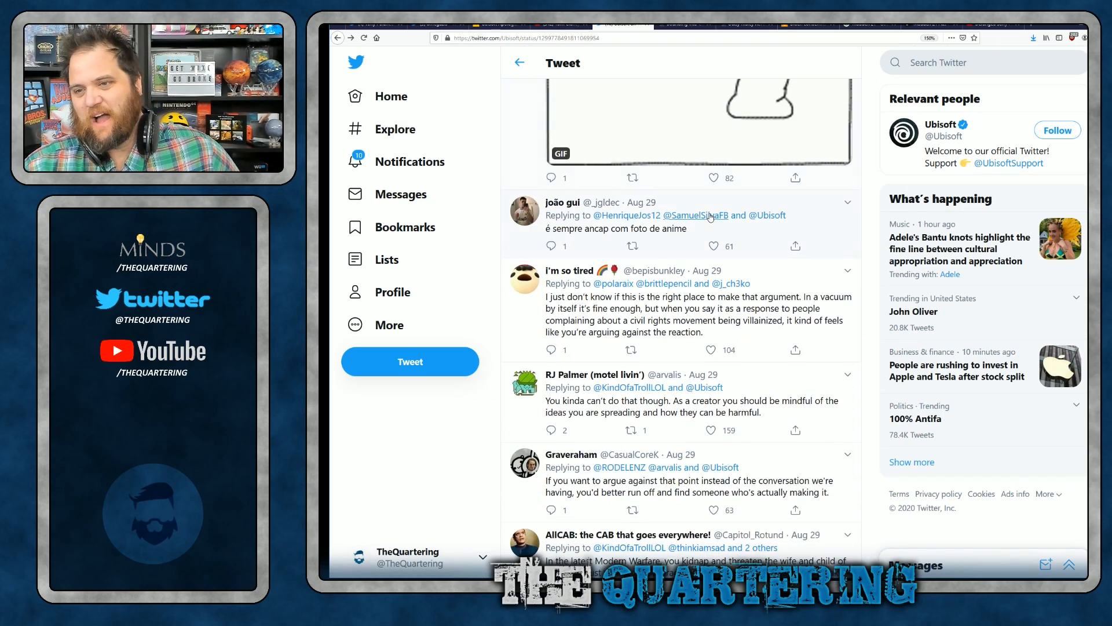
Scroll further through the deeper replies, then back up toward Ubisoft's original tweet.
scroll(down, 3)
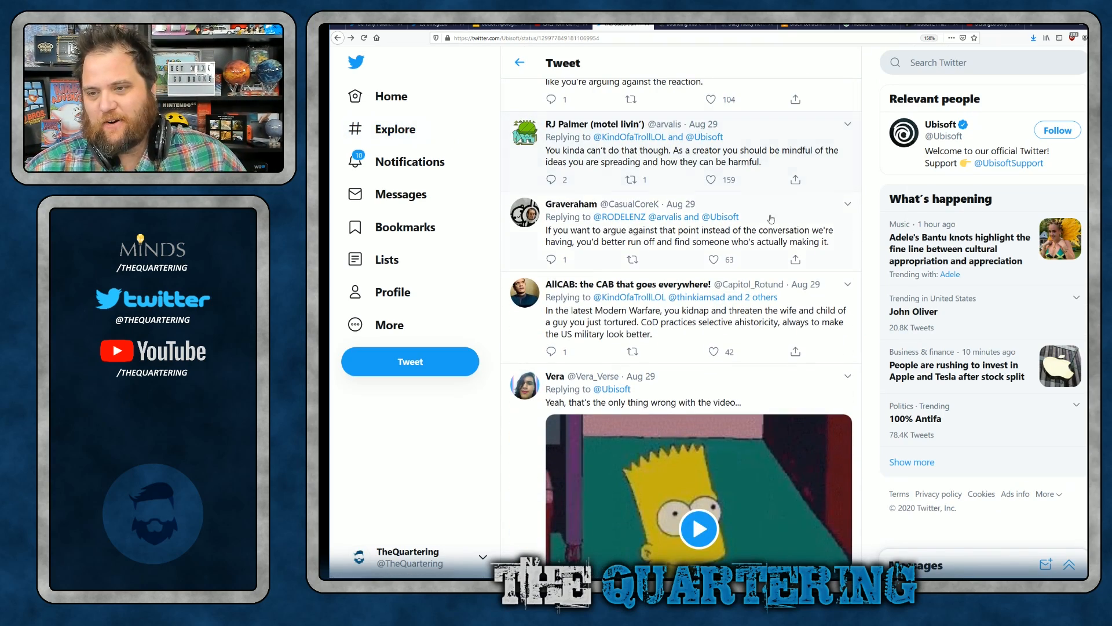
scroll(down, 3)
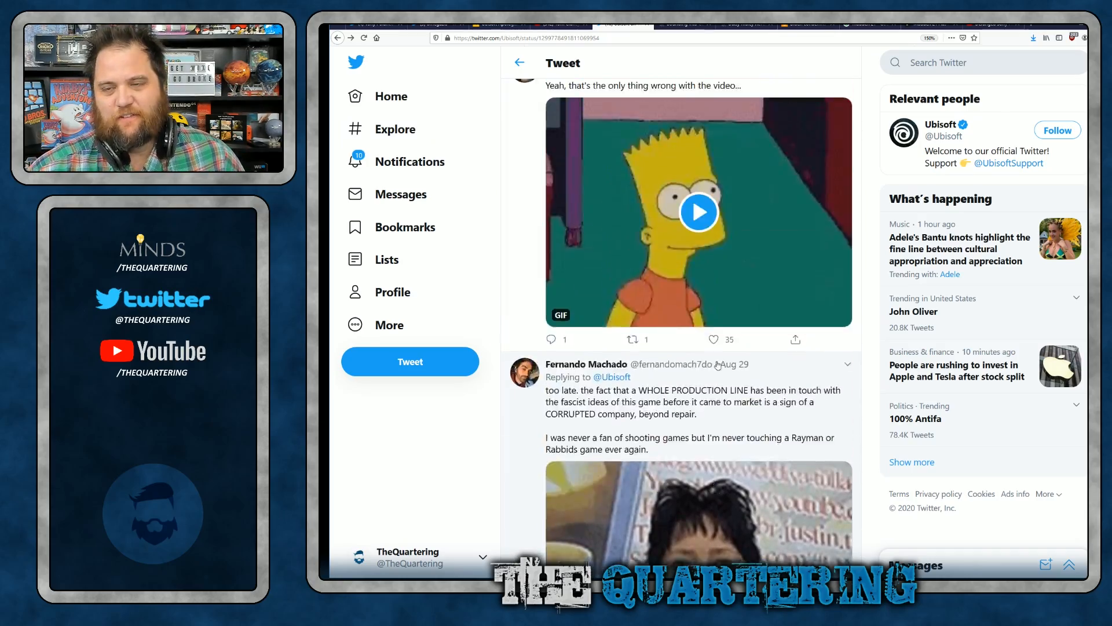
scroll(down, 3)
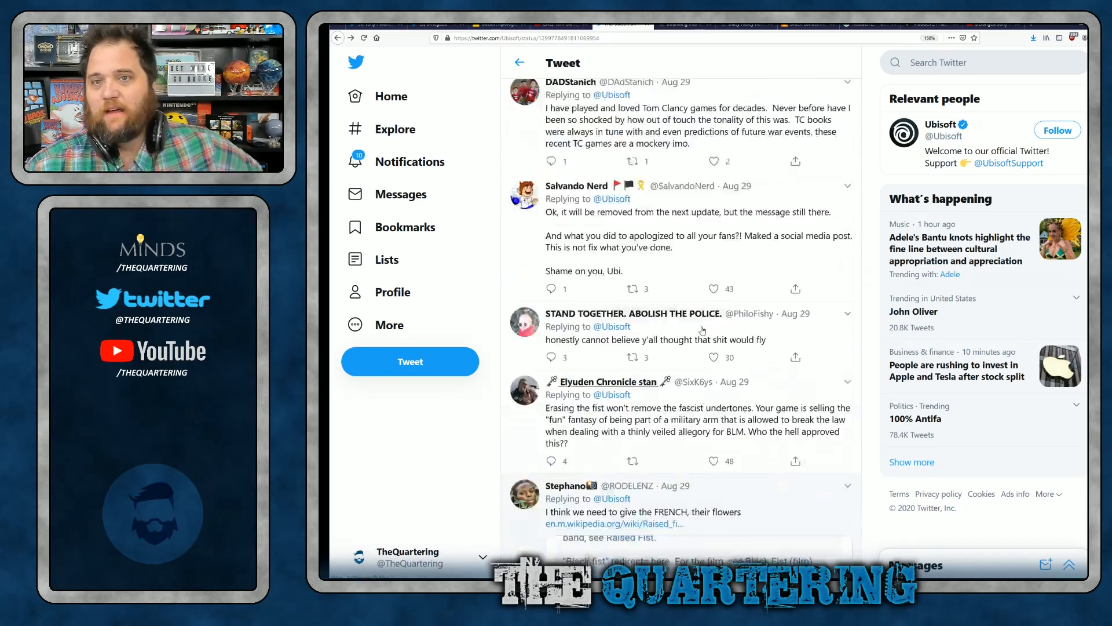
scroll(down, 3)
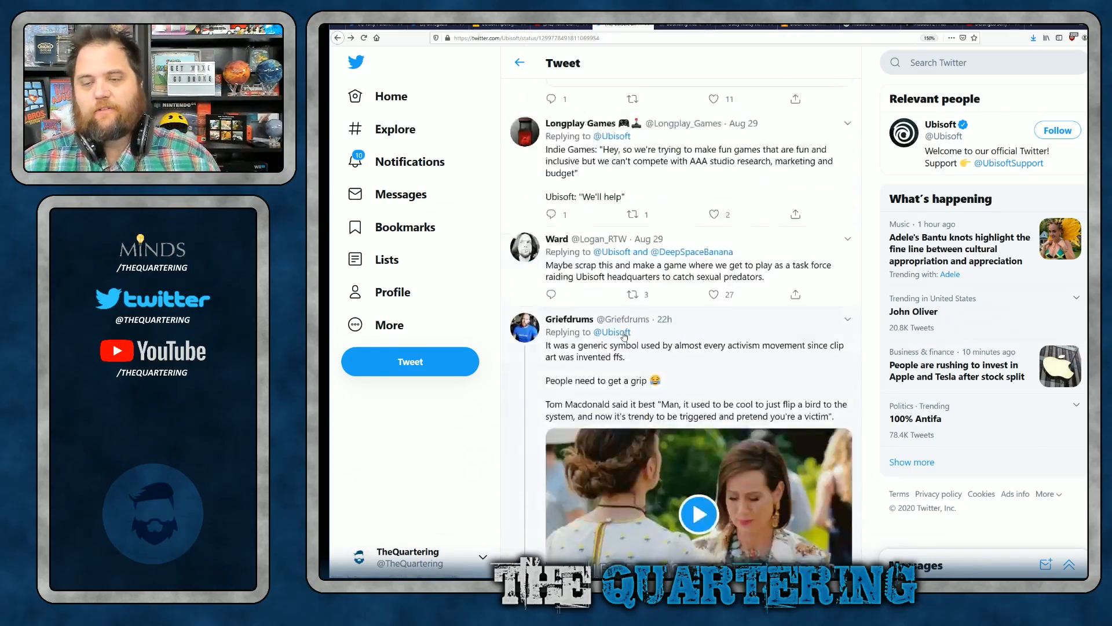
scroll(down, 3)
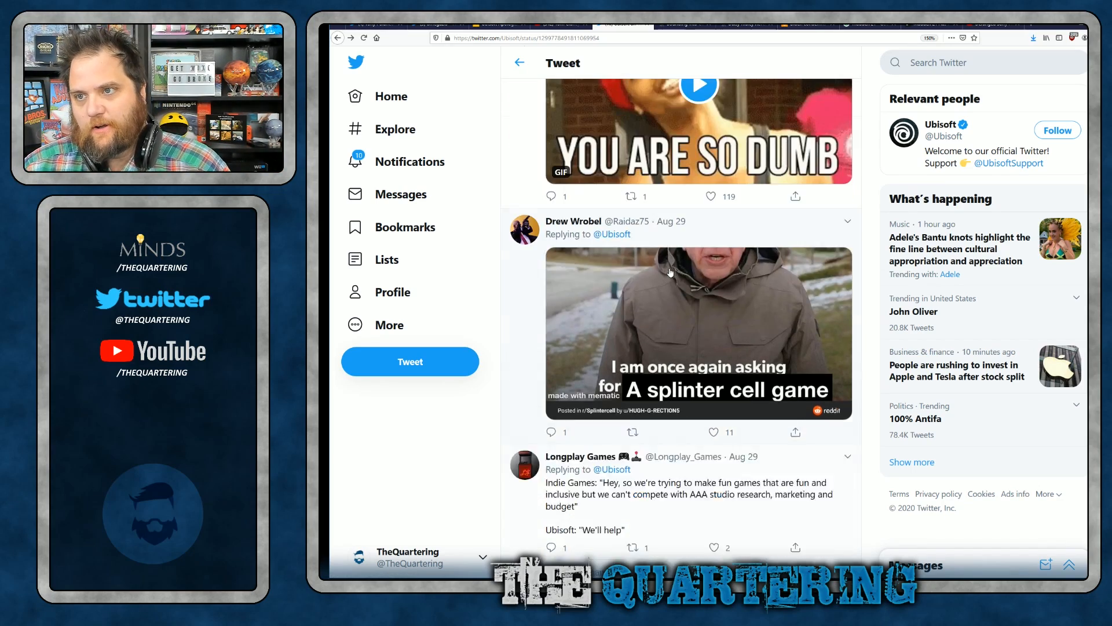
scroll(up, 3)
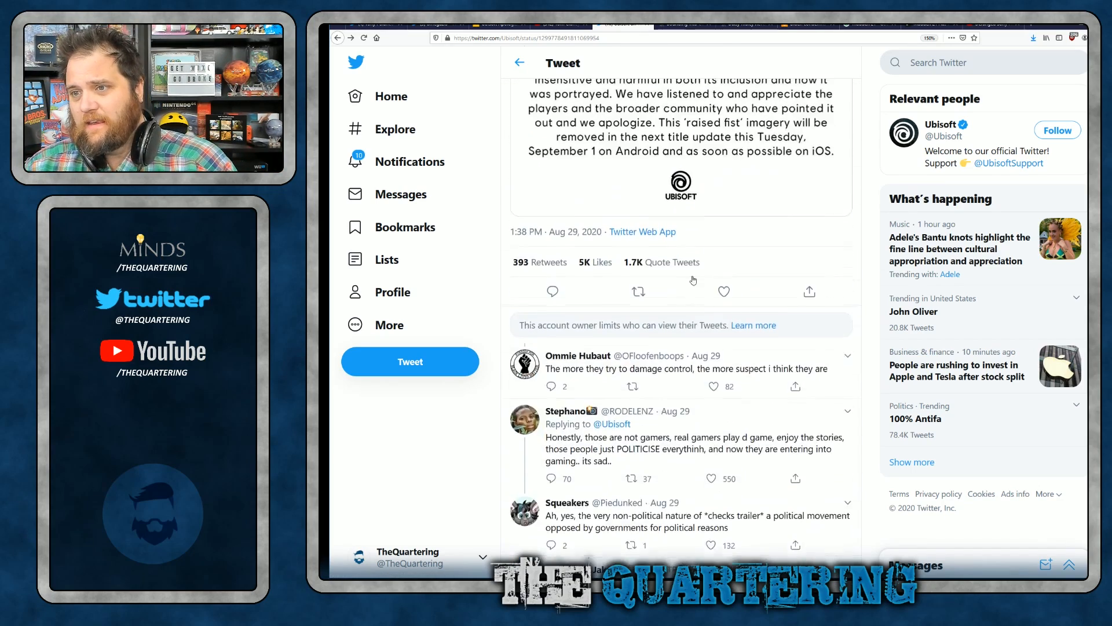
scroll(up, 3)
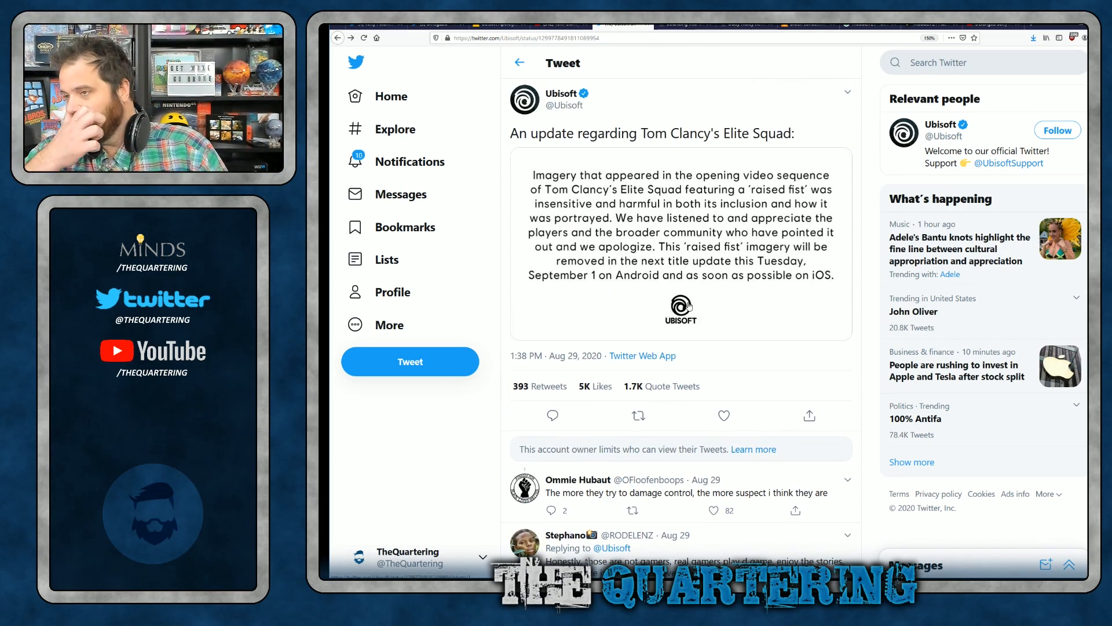